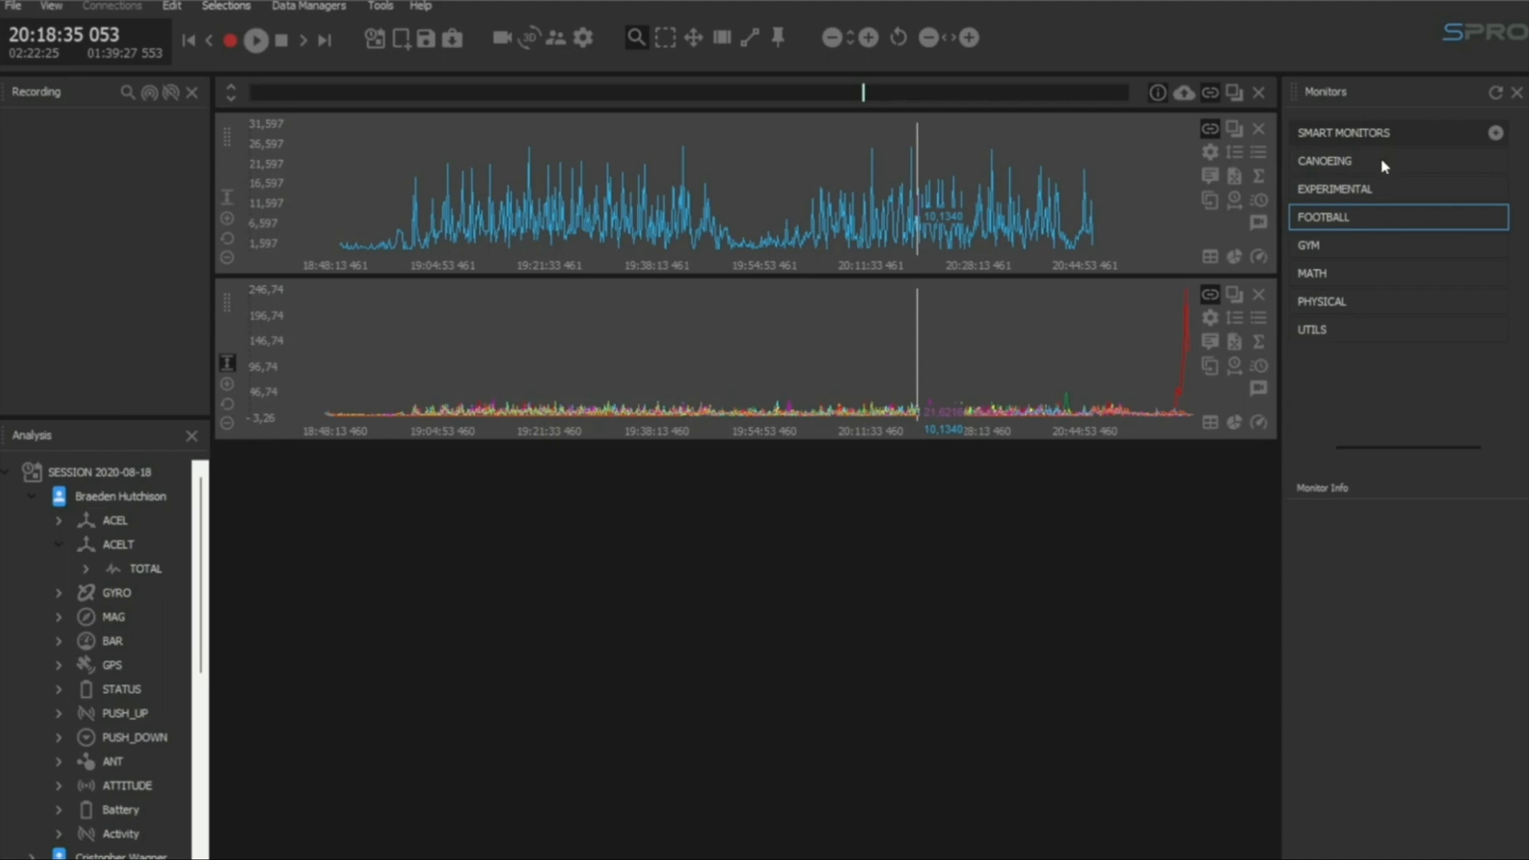
{"action": "mouse_move", "coordinate": [1268, 529]}
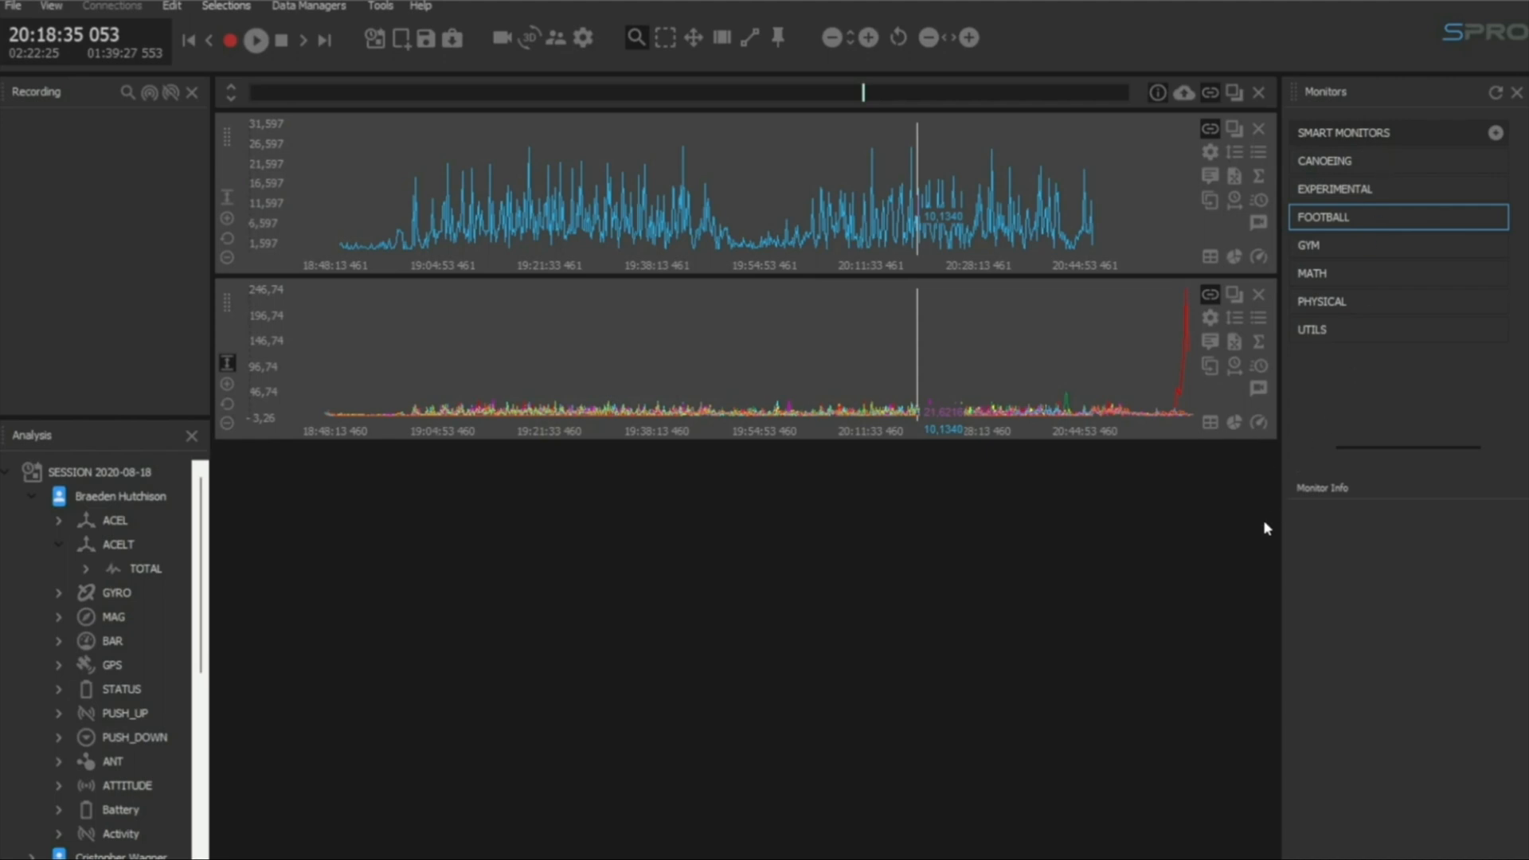
{"action": "mouse_move", "coordinate": [1222, 515]}
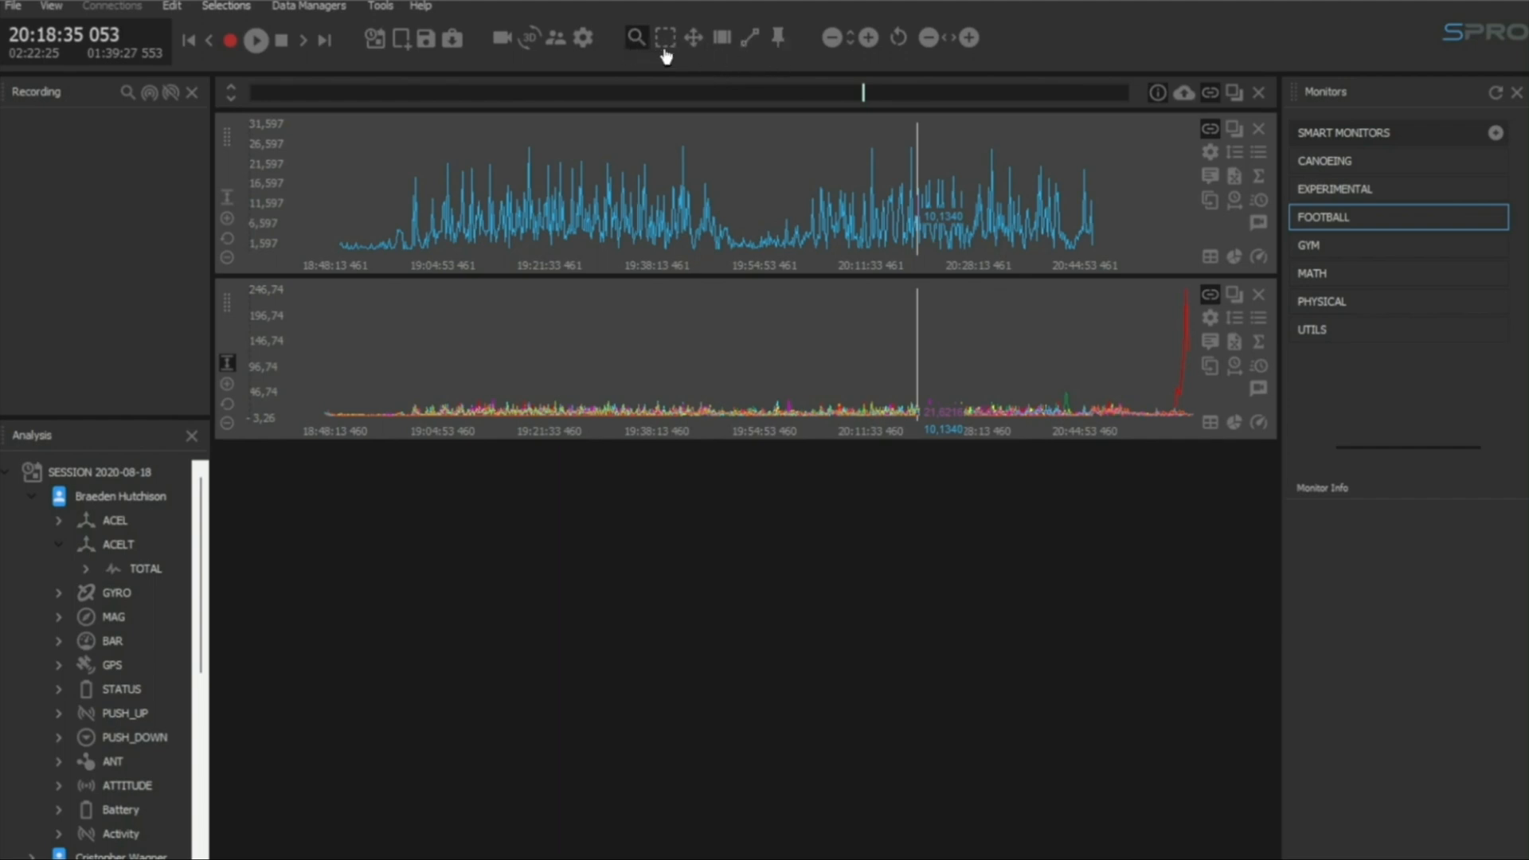
{"action": "mouse_move", "coordinate": [634, 37]}
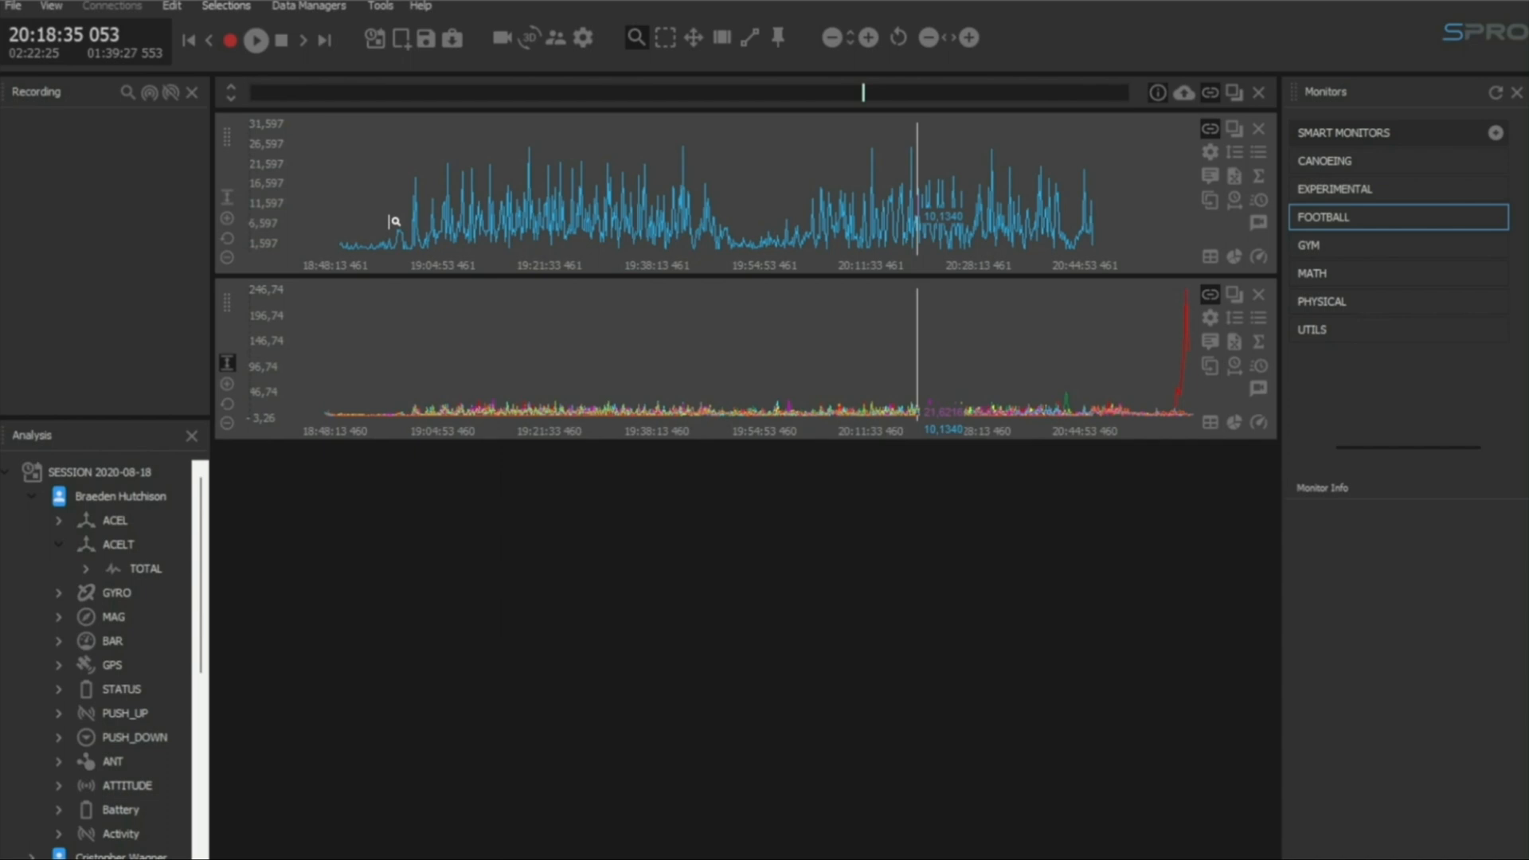
{"action": "mouse_move", "coordinate": [398, 195]}
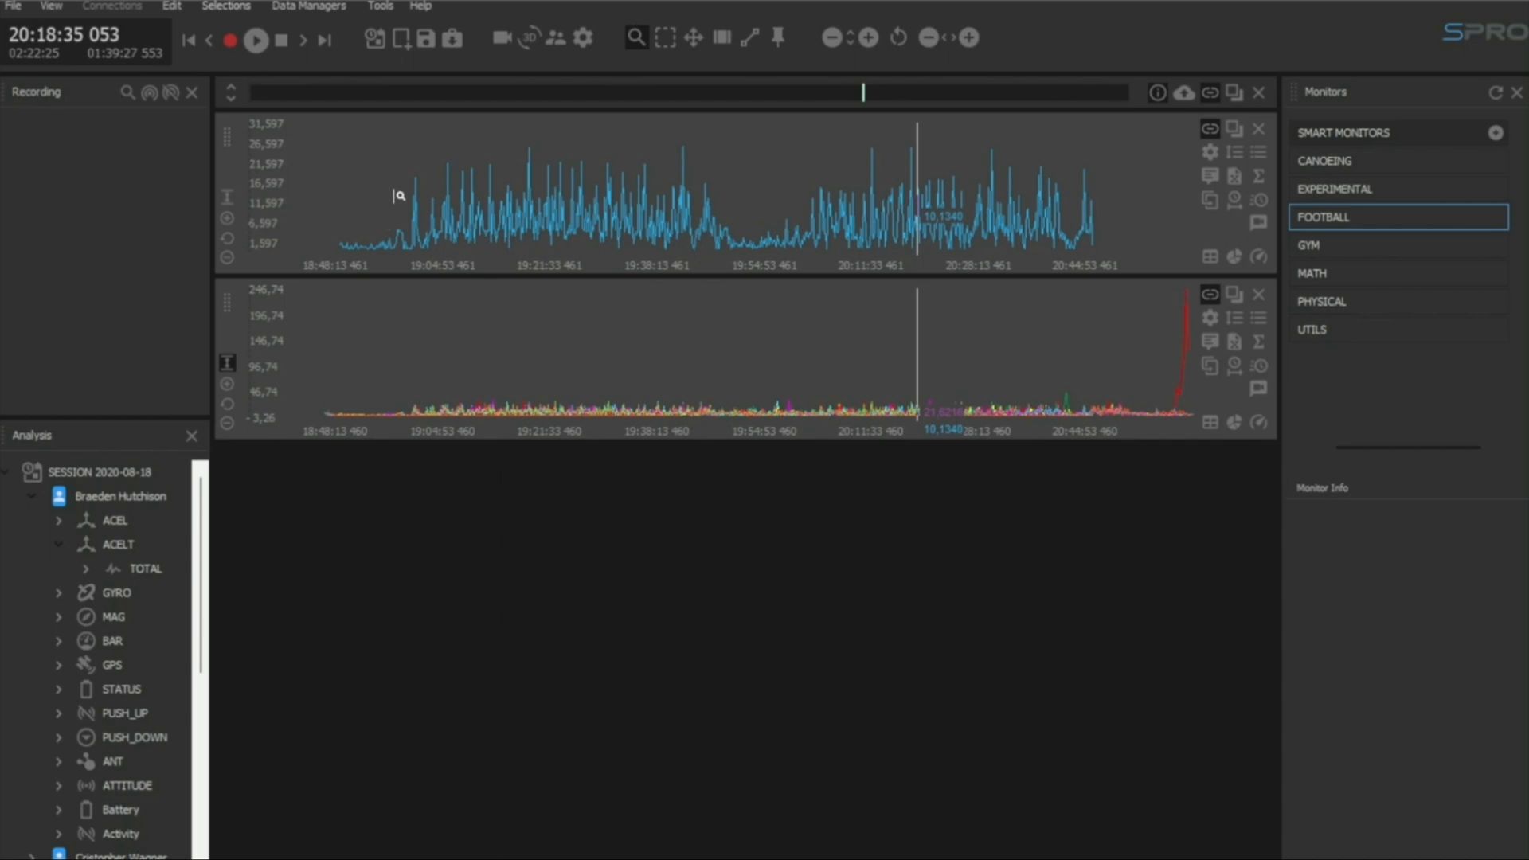
Step: Drag across the upper chart to zoom both charts to roughly 19:00–19:45
{"action": "left_click_drag", "start_coordinate": [397, 195], "coordinate": [731, 185]}
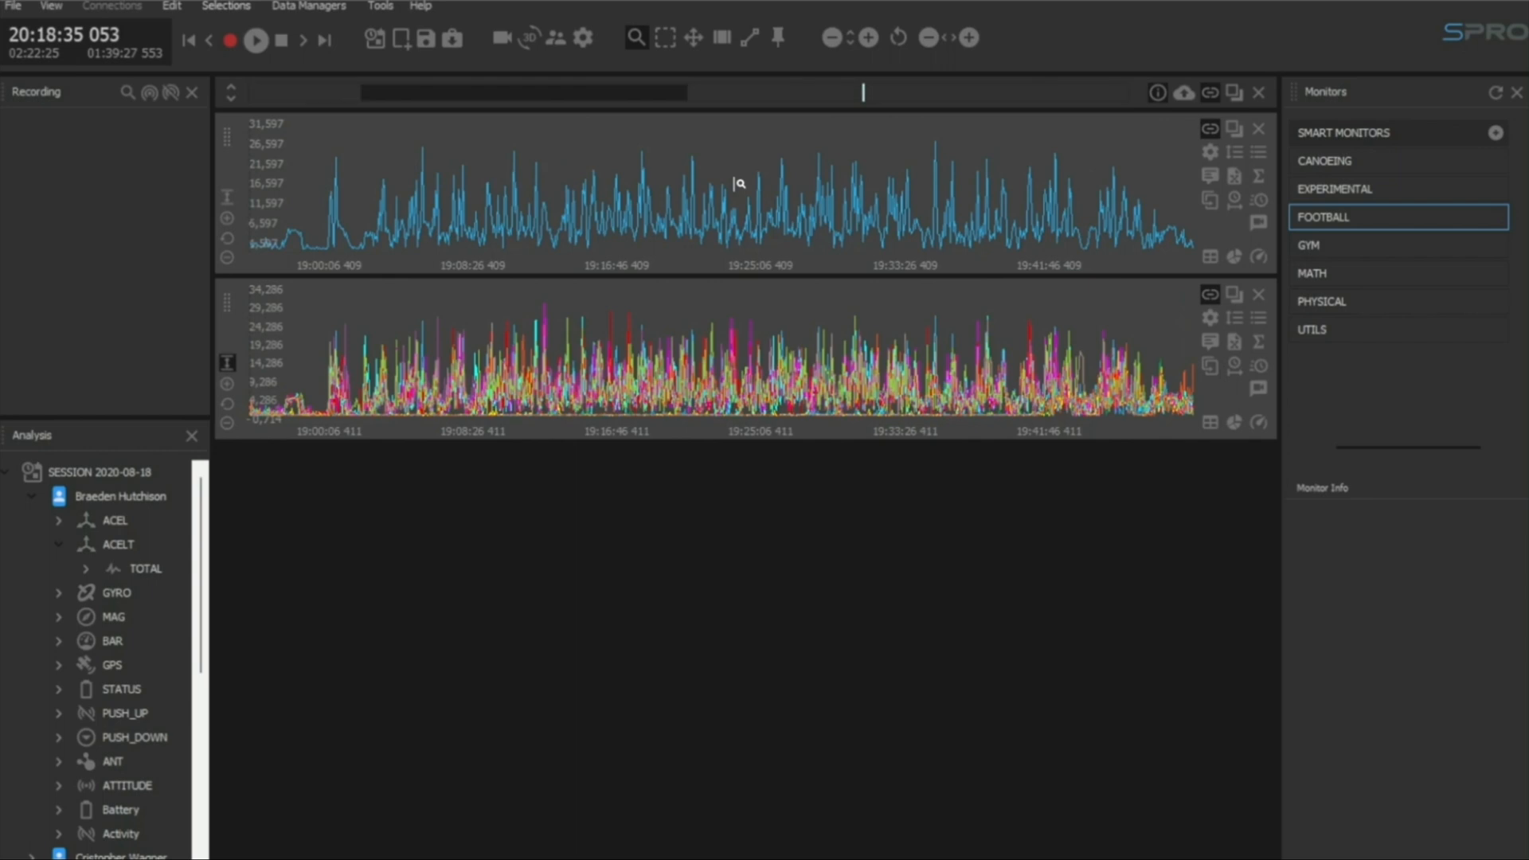
{"action": "mouse_move", "coordinate": [735, 185]}
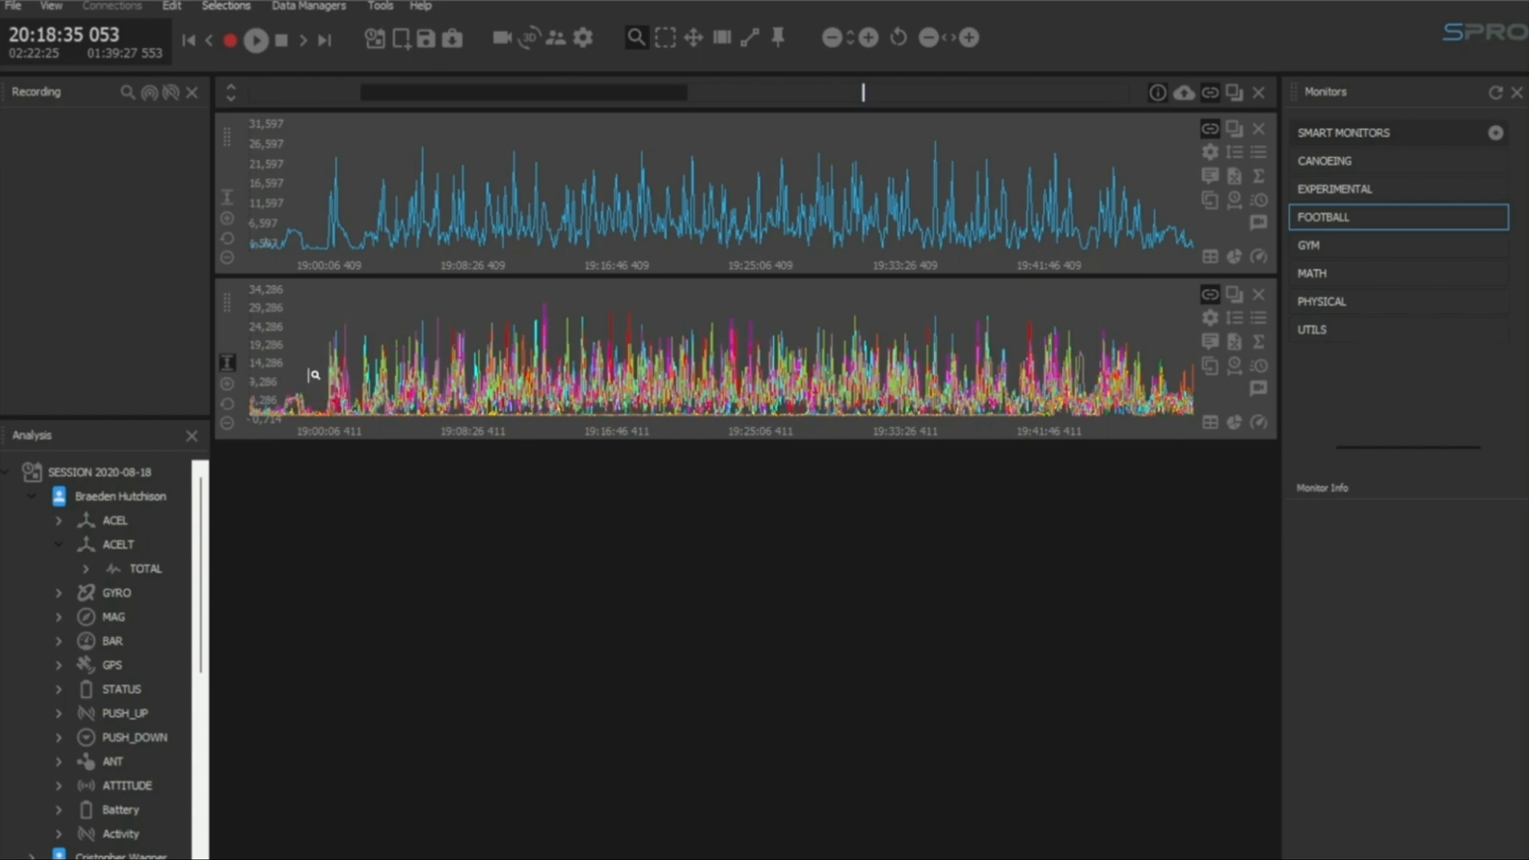
{"action": "mouse_move", "coordinate": [547, 405]}
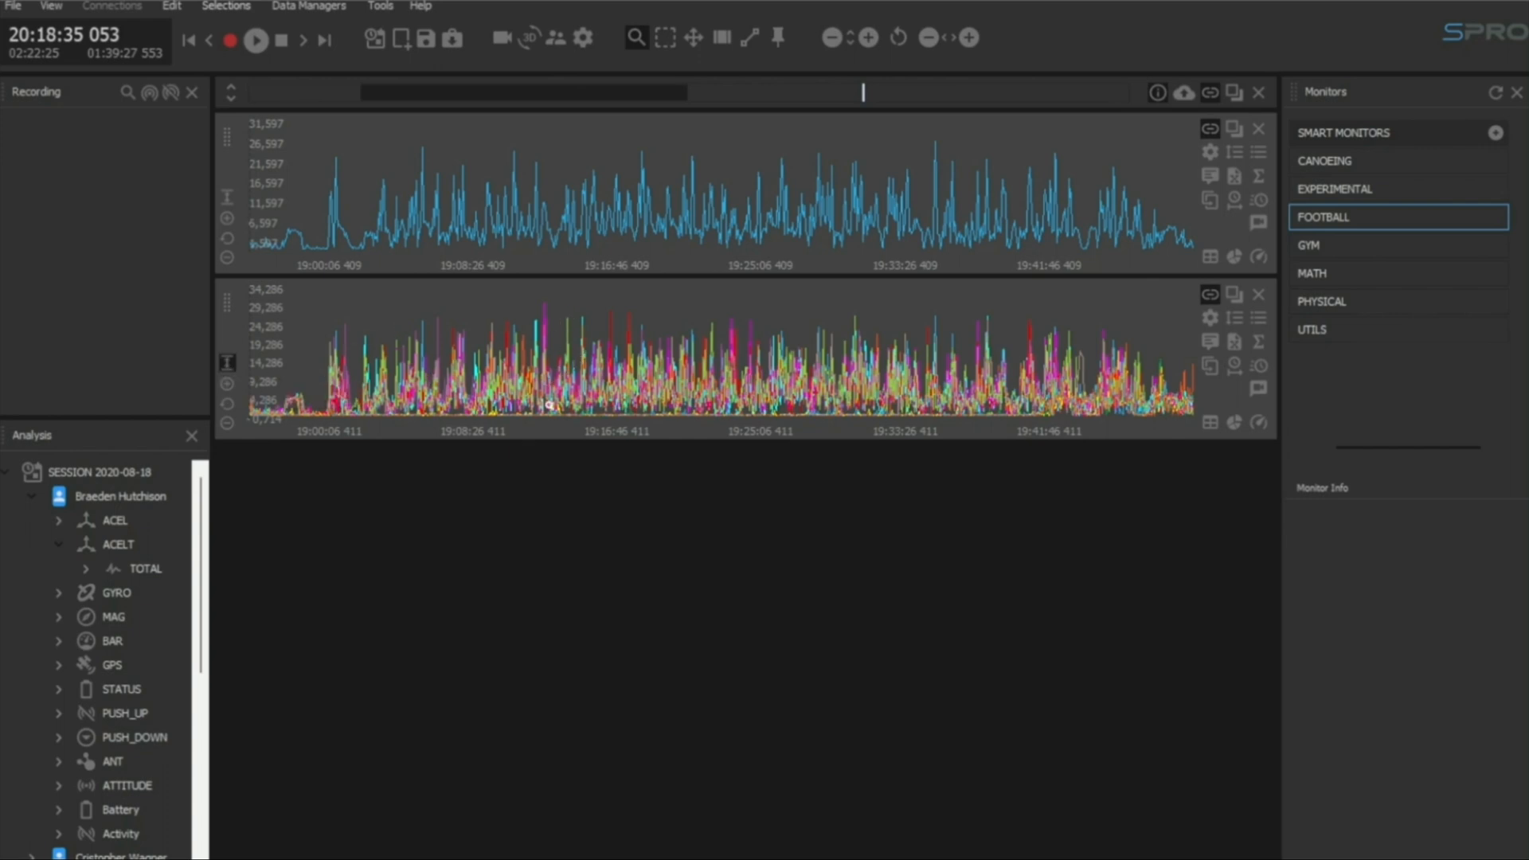
{"action": "mouse_move", "coordinate": [912, 354]}
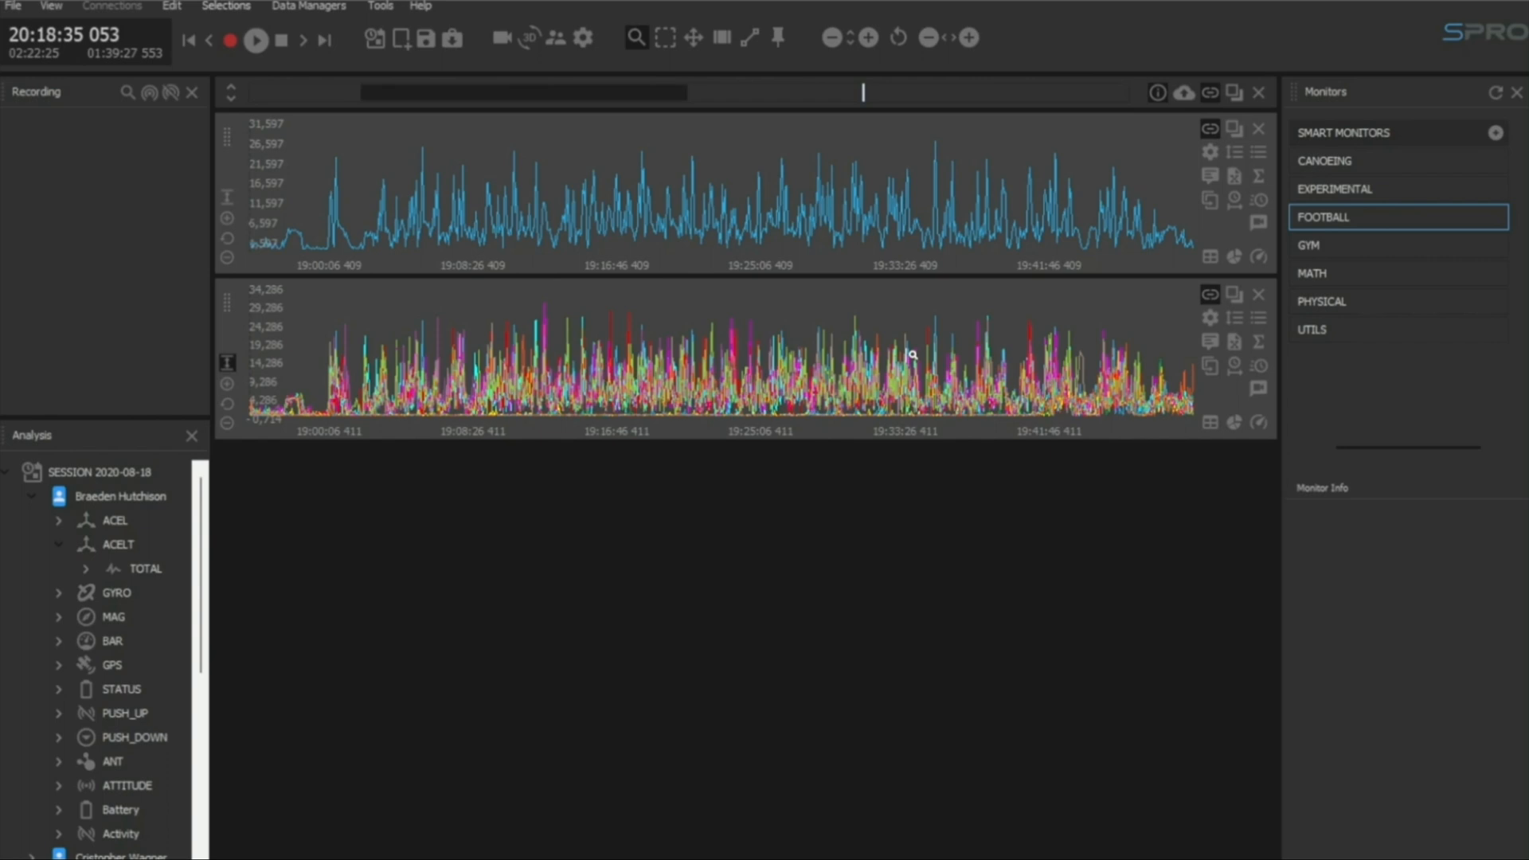
{"action": "mouse_move", "coordinate": [969, 342]}
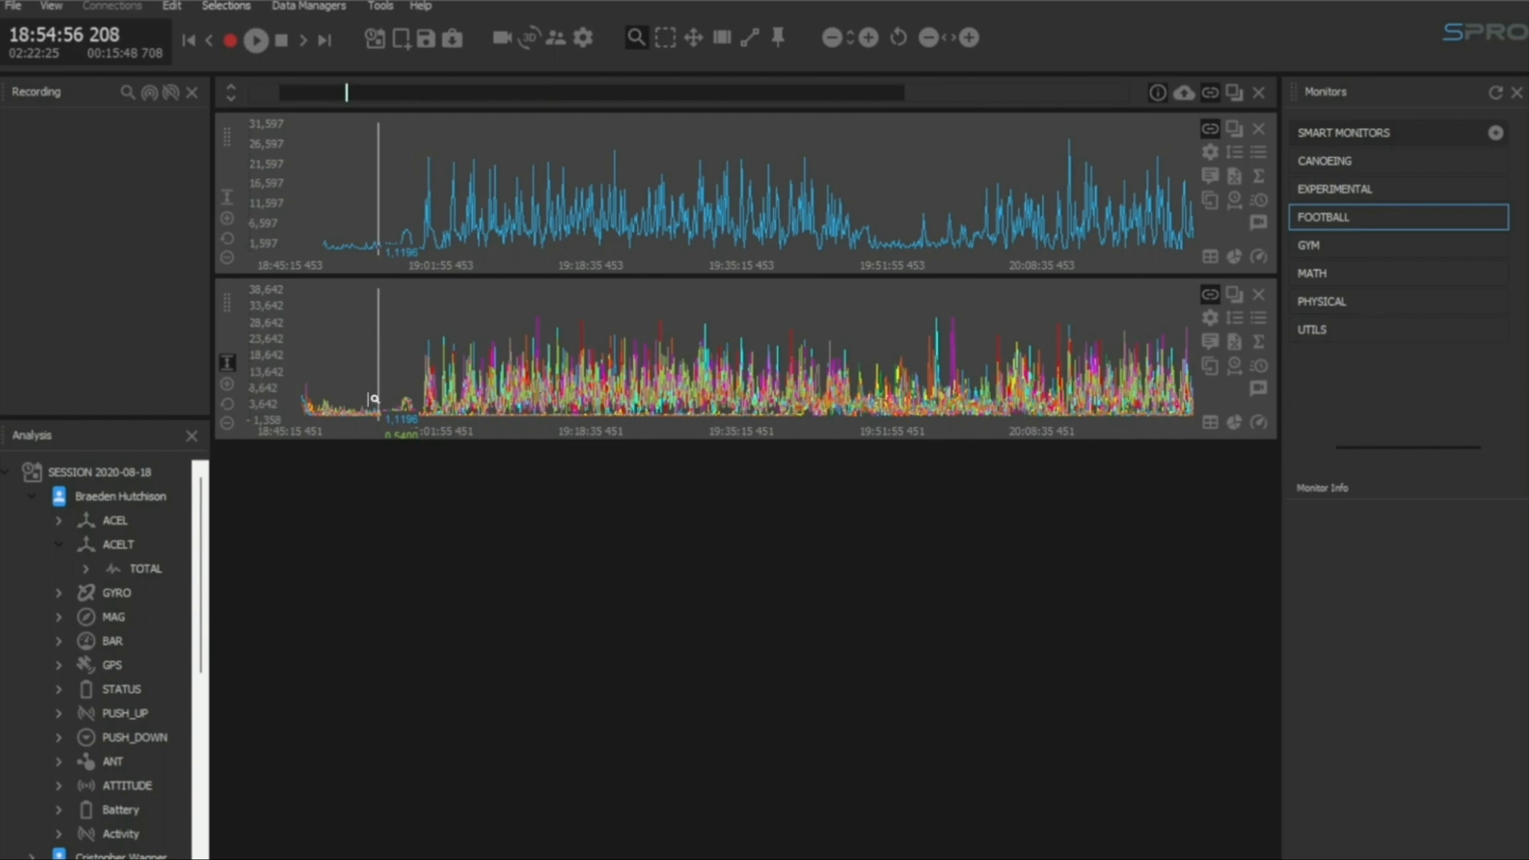
Step: Scroll to zoom the charts back out to about 18:45–20:08
{"action": "scroll", "scroll_direction": "down", "scroll_amount": 3}
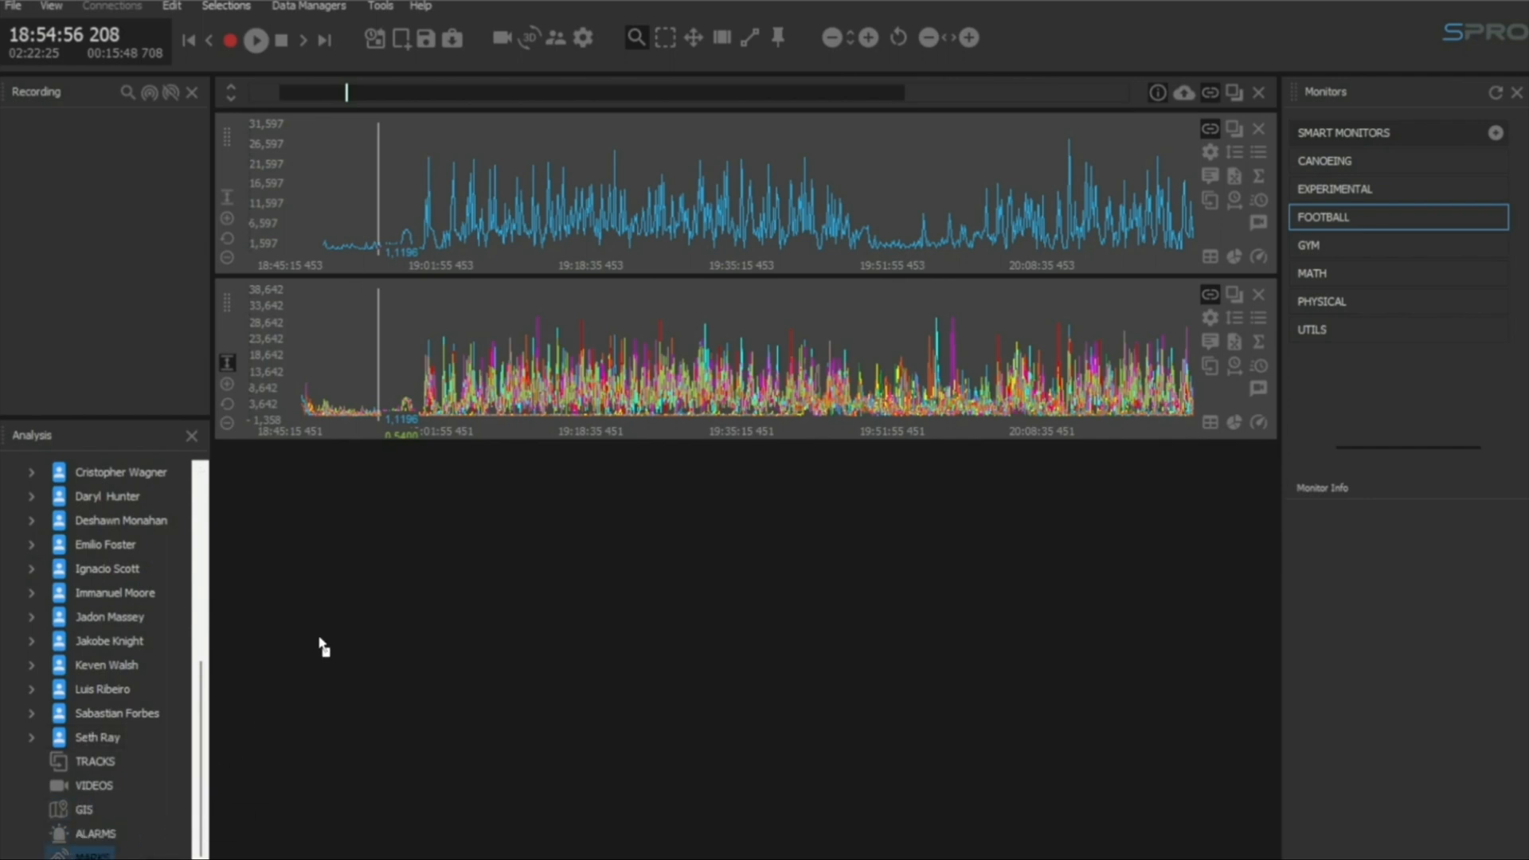
{"action": "mouse_move", "coordinate": [625, 336]}
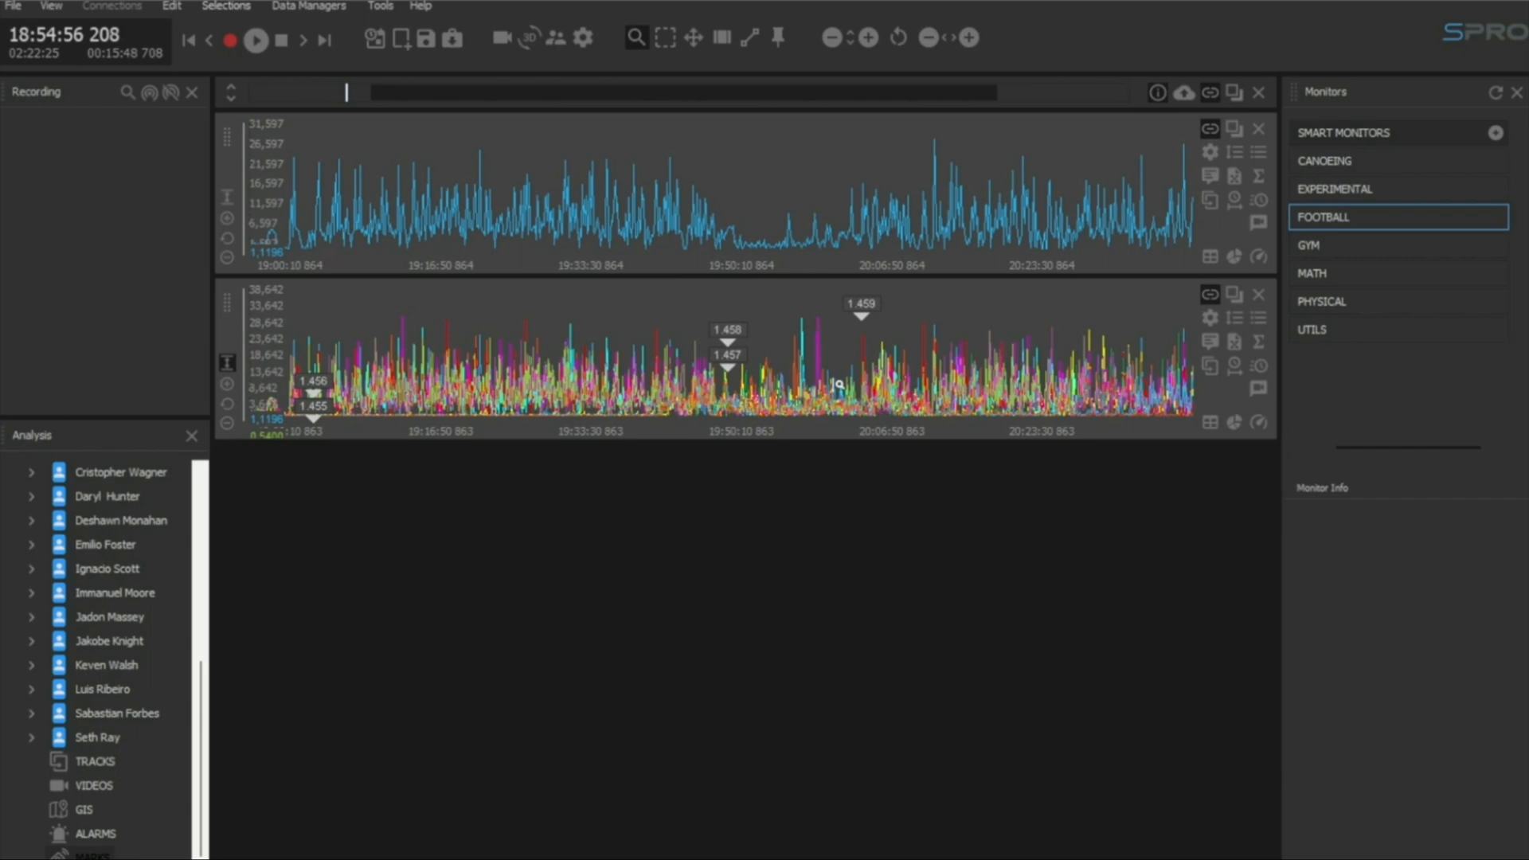
{"action": "mouse_move", "coordinate": [542, 379]}
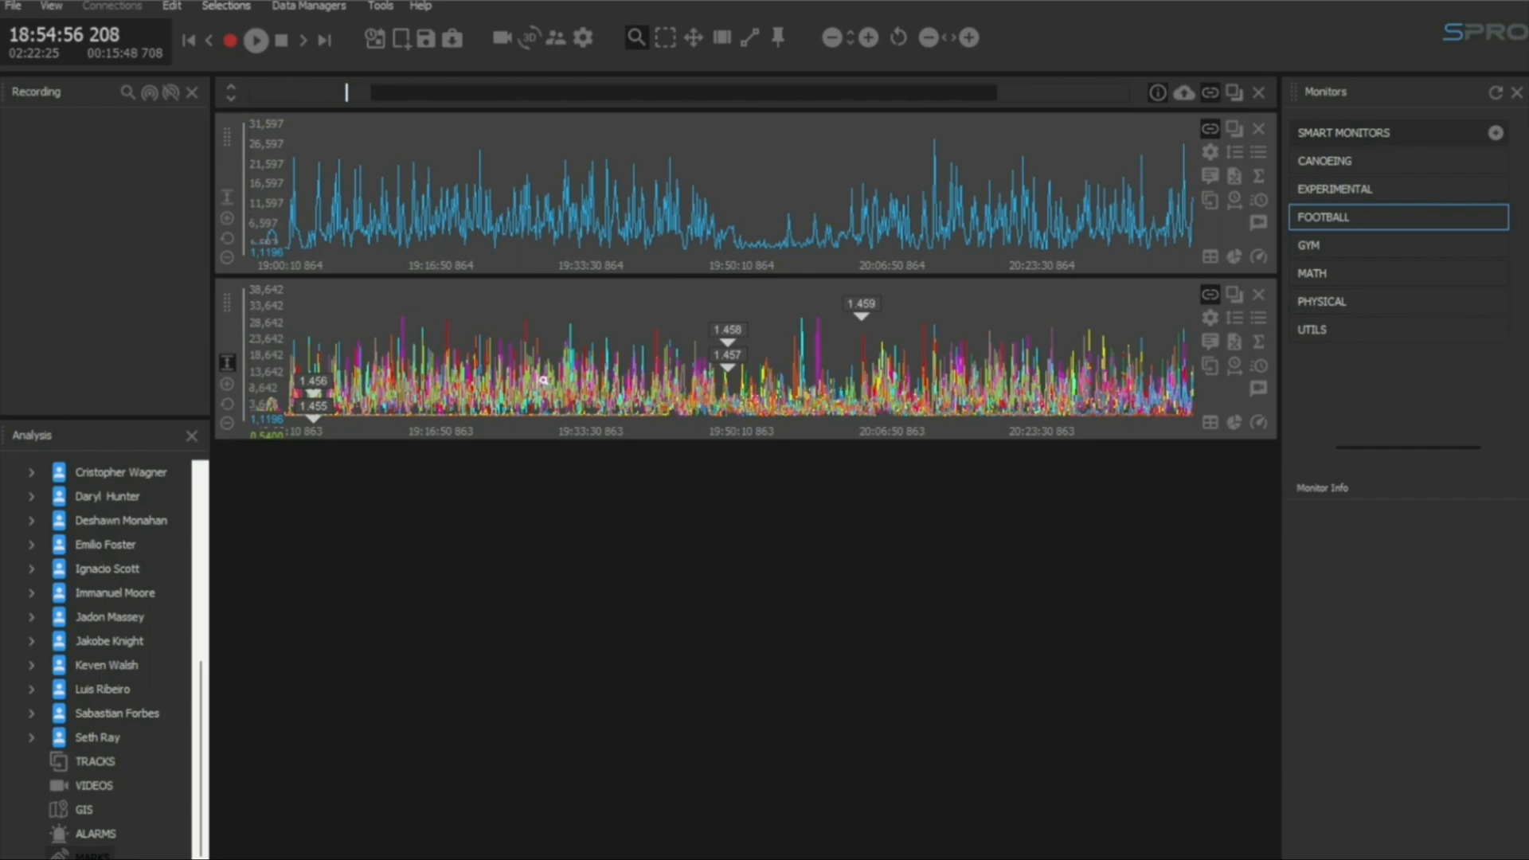
{"action": "mouse_move", "coordinate": [614, 210]}
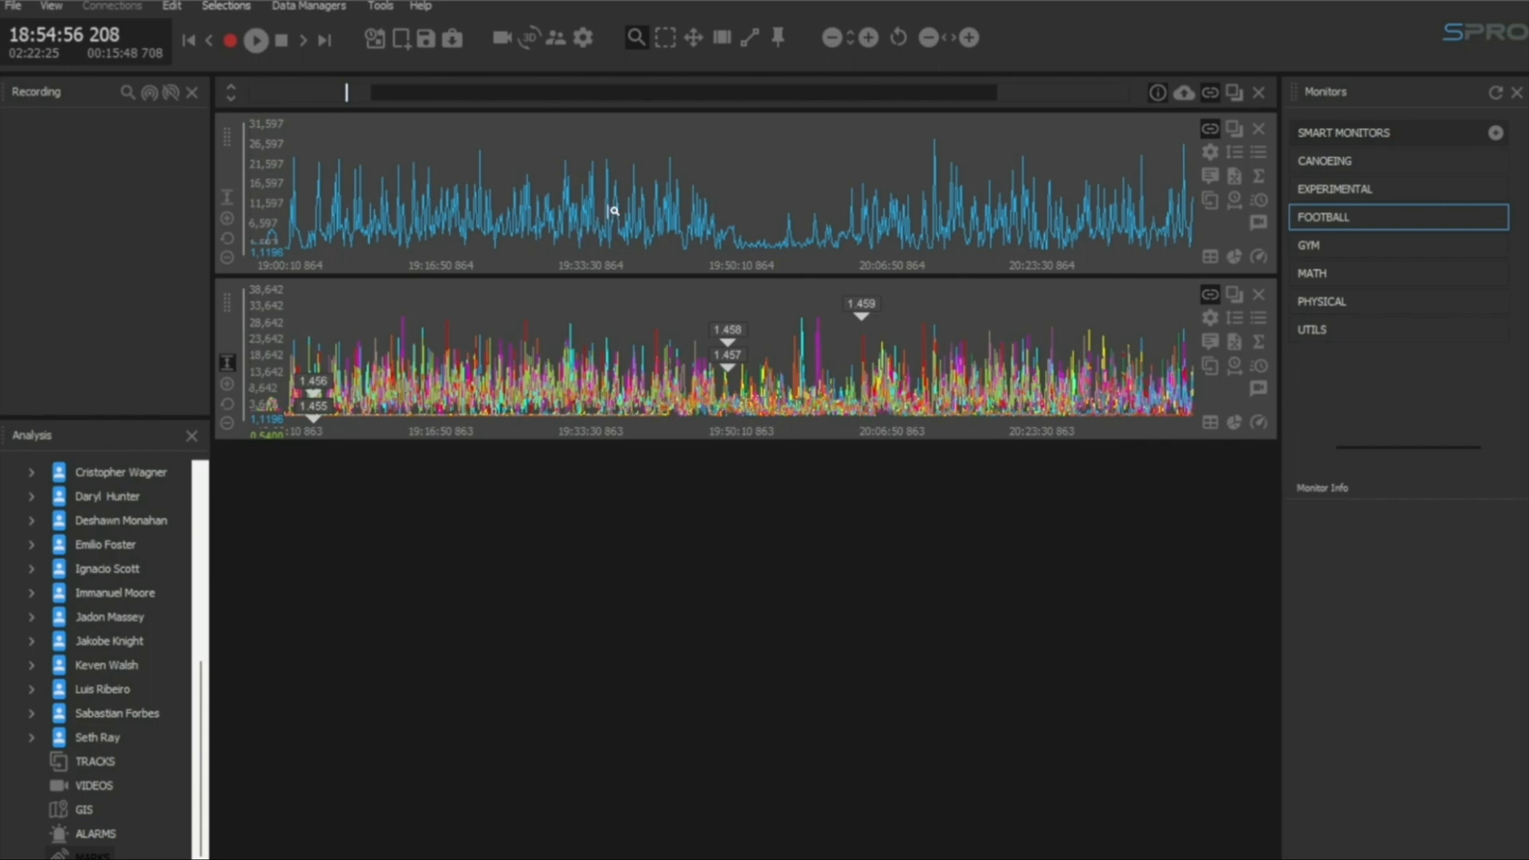
{"action": "mouse_move", "coordinate": [610, 210]}
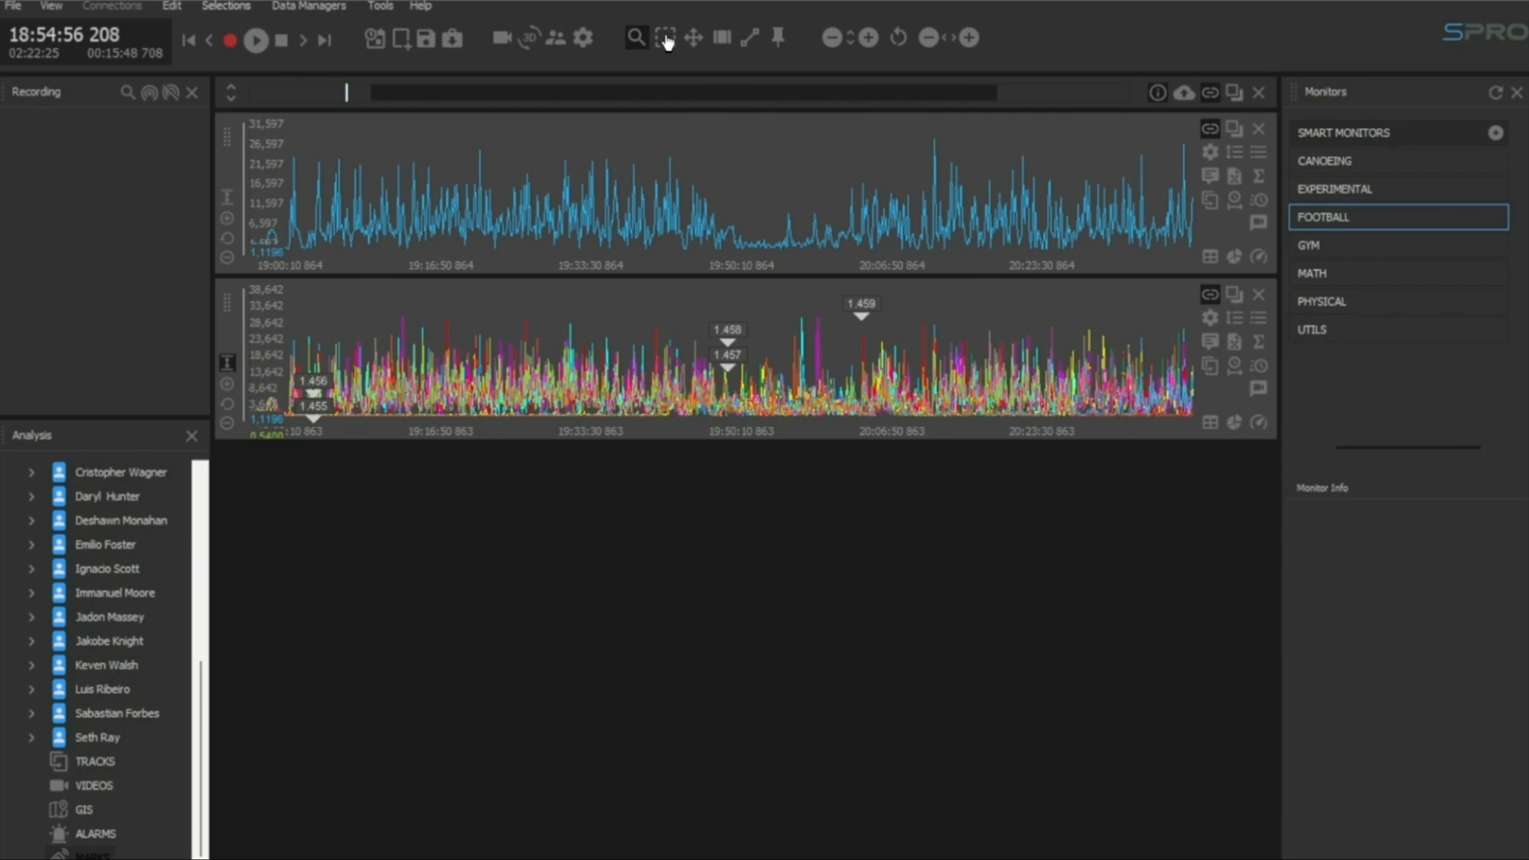
{"action": "mouse_move", "coordinate": [666, 37]}
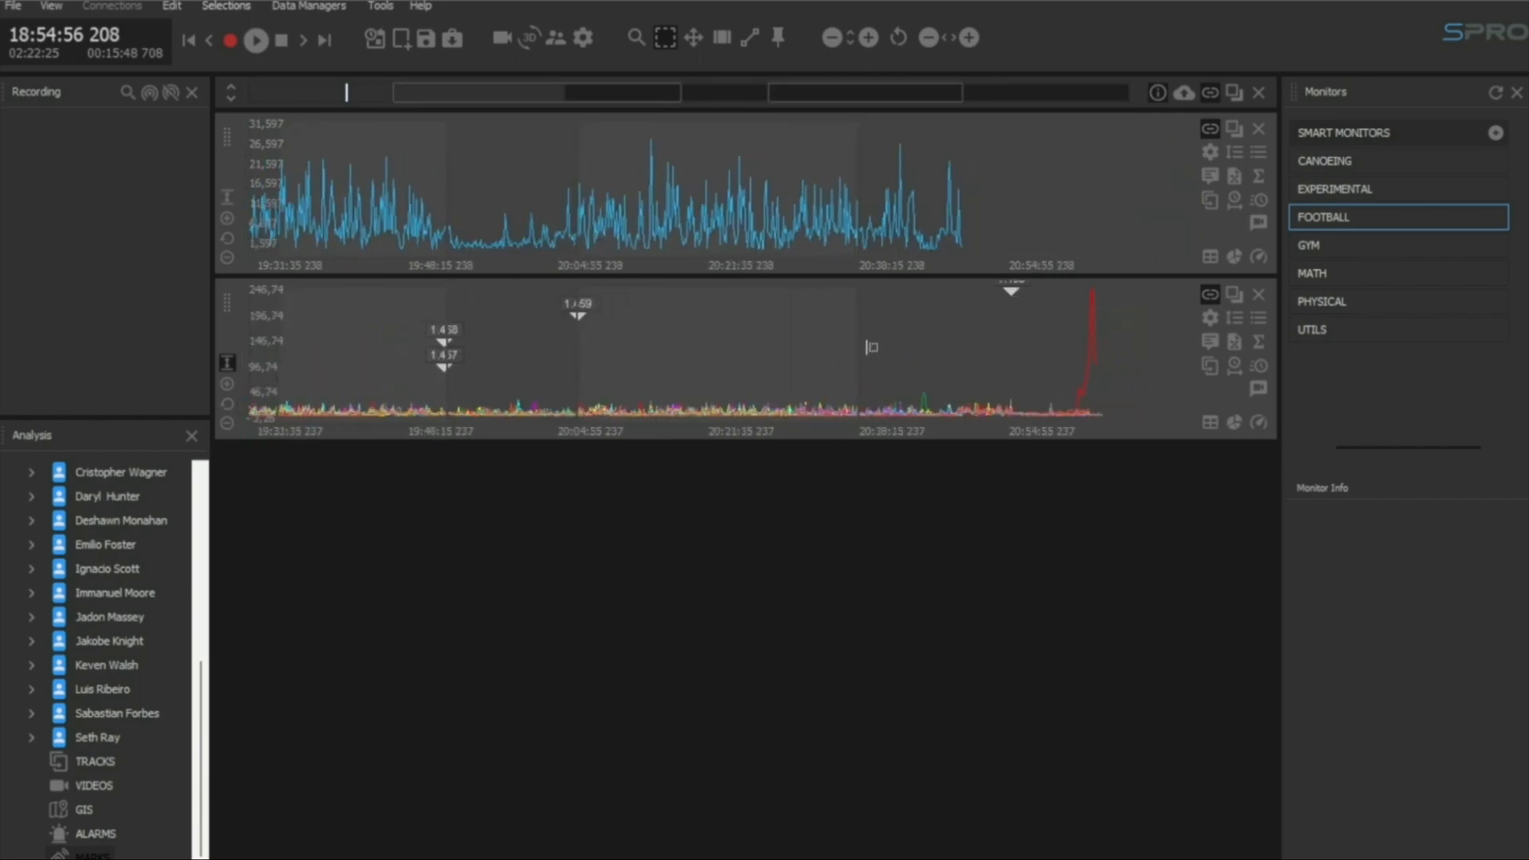
{"action": "mouse_move", "coordinate": [1011, 336]}
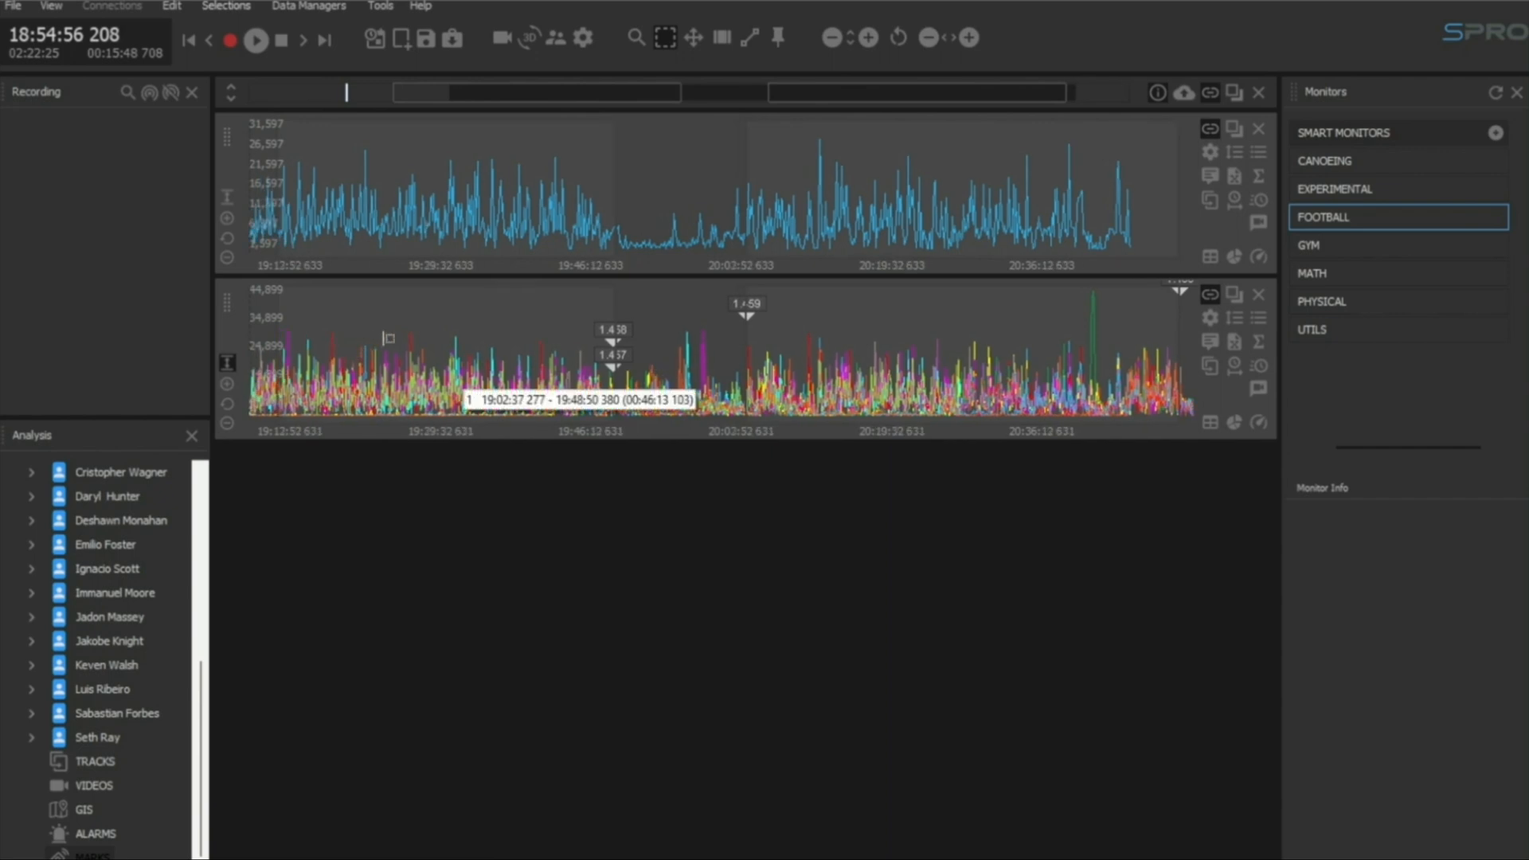
Step: Rename the marked time span to 'task' via its right-click Rename option
{"action": "right_click", "coordinate": [388, 339]}
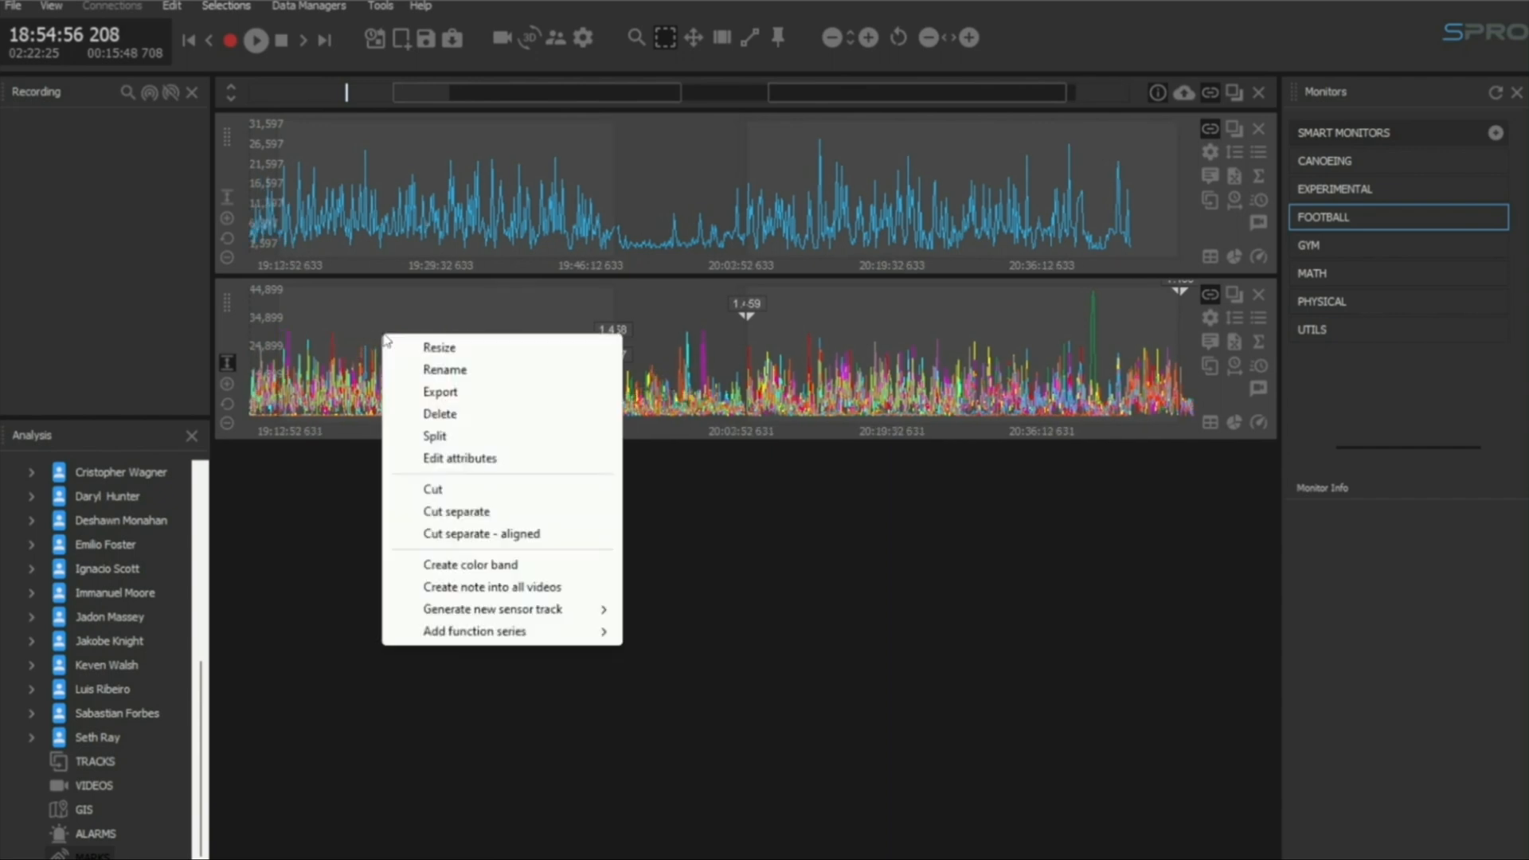
{"action": "left_click", "coordinate": [444, 369]}
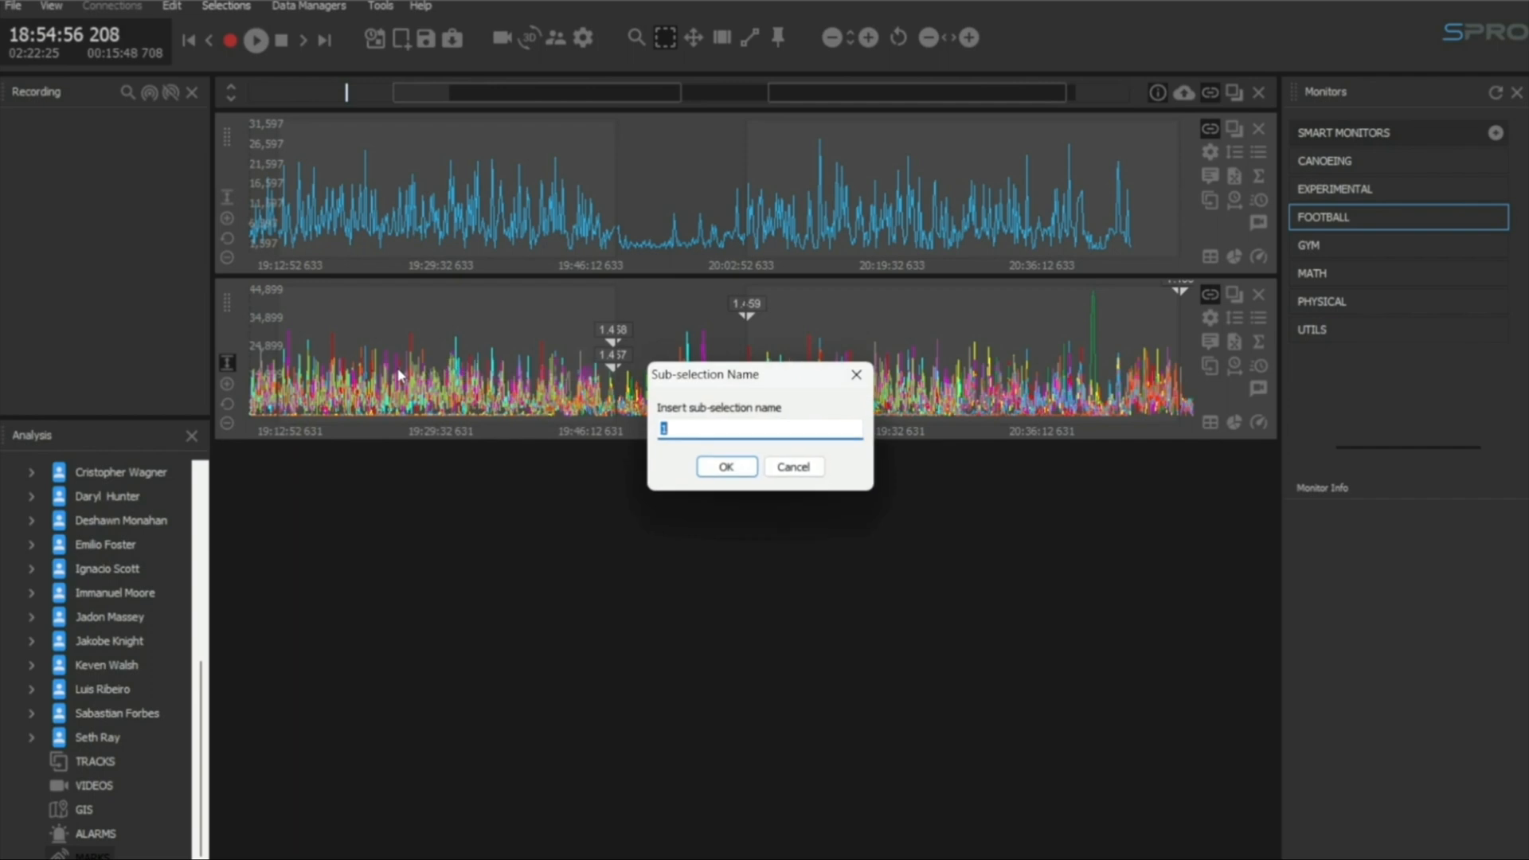
{"action": "type", "text": "task"}
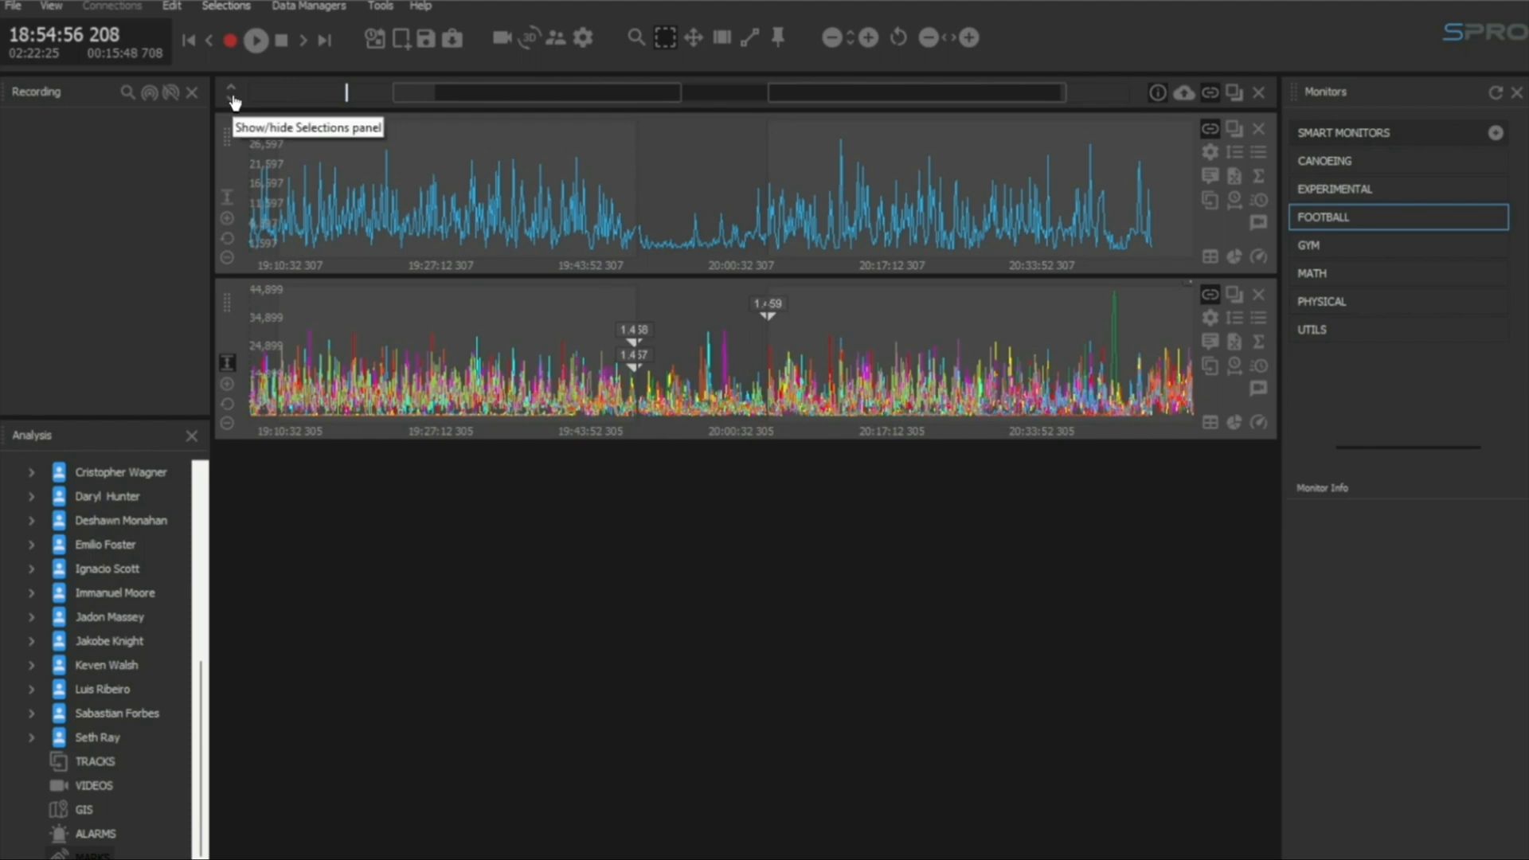
Step: Show the Selections panel so every player's two active-time spans appear
{"action": "left_click", "coordinate": [231, 92]}
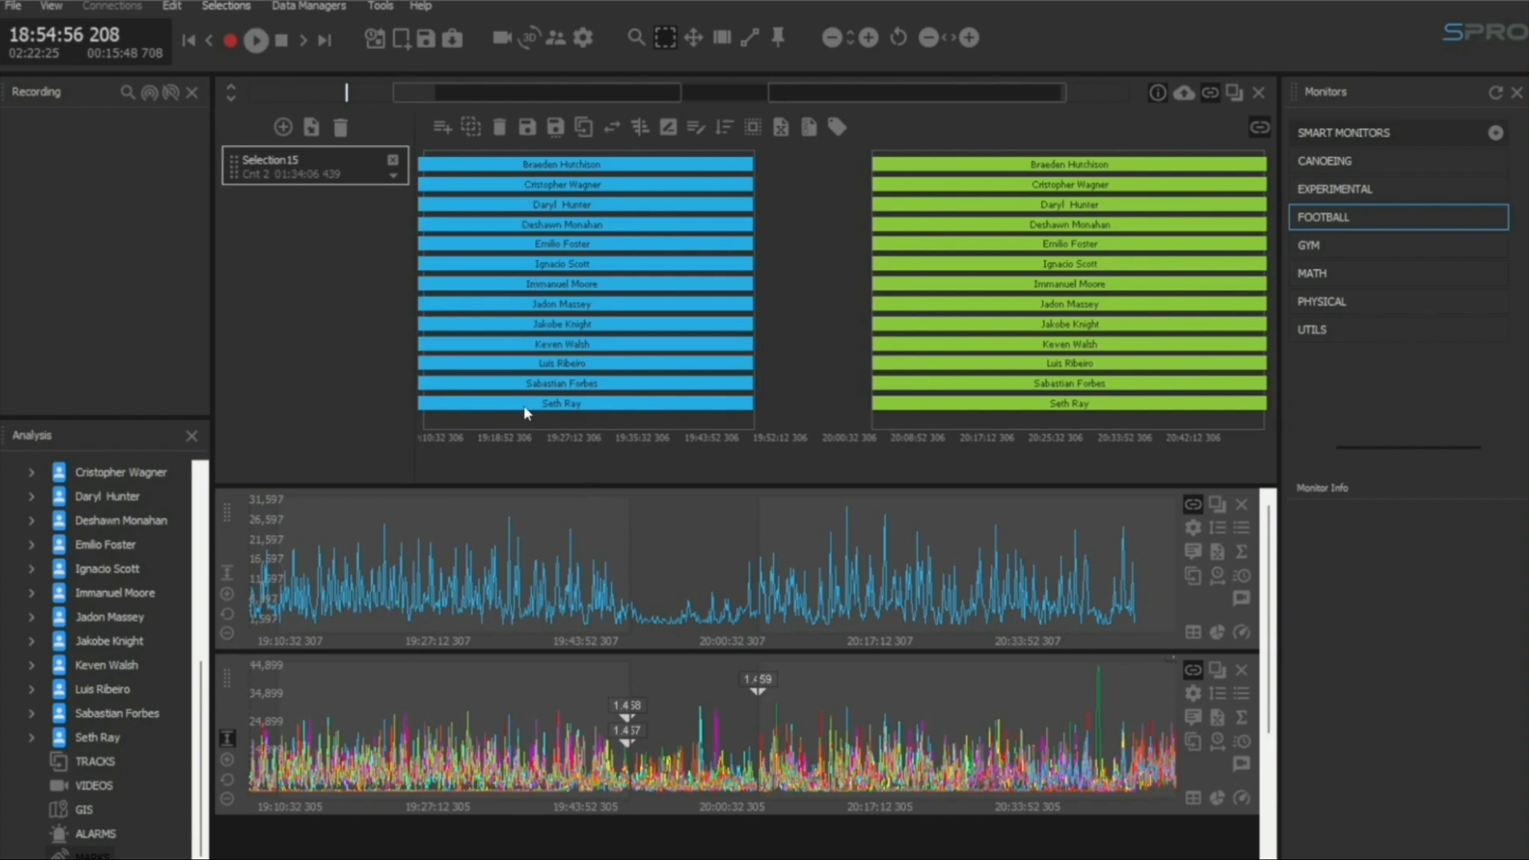
{"action": "mouse_move", "coordinate": [564, 460]}
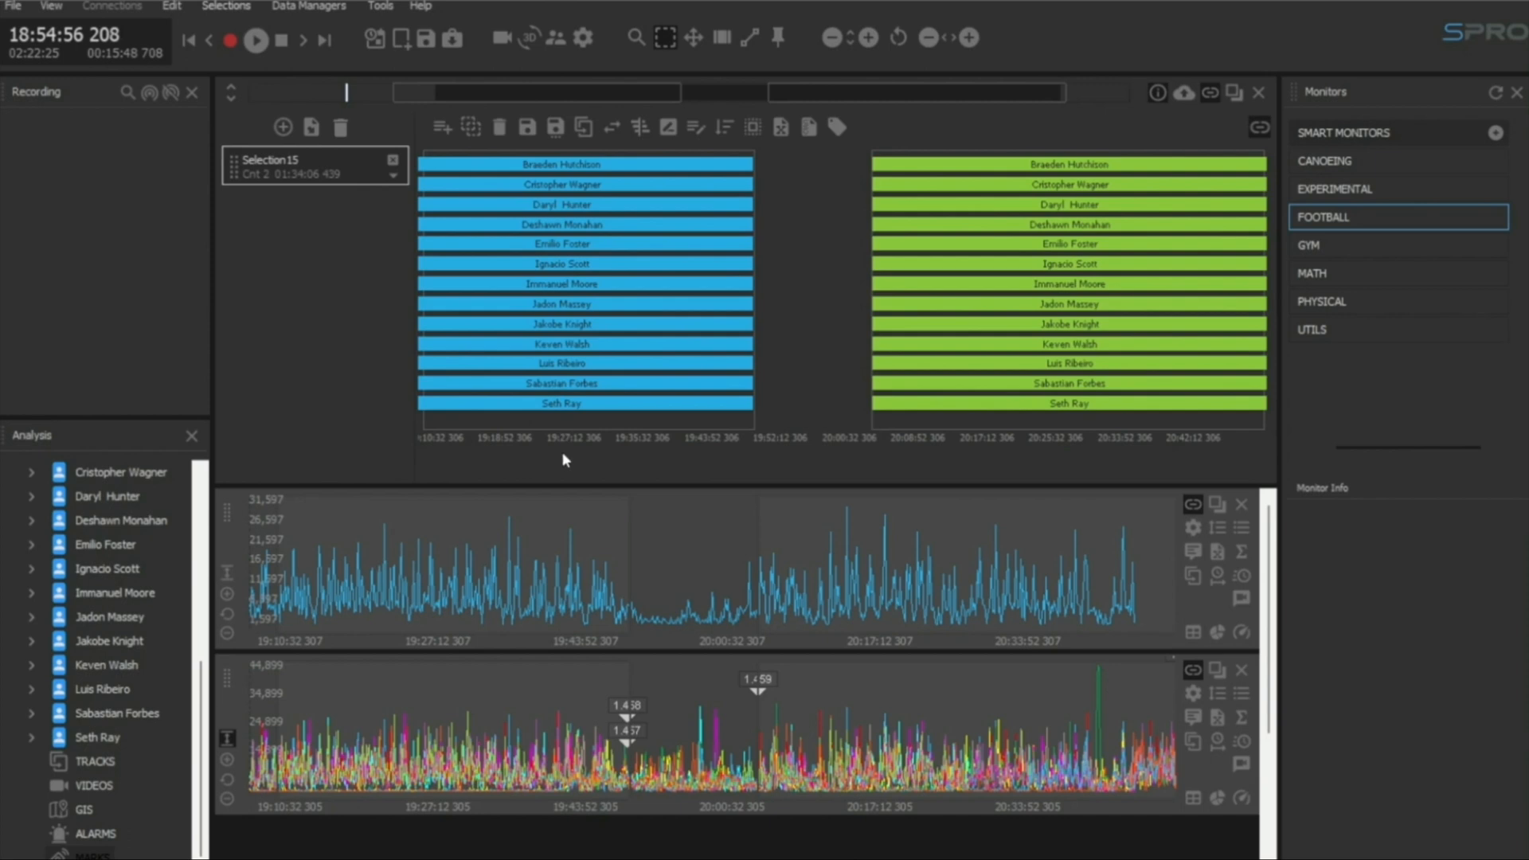
{"action": "mouse_move", "coordinate": [712, 475]}
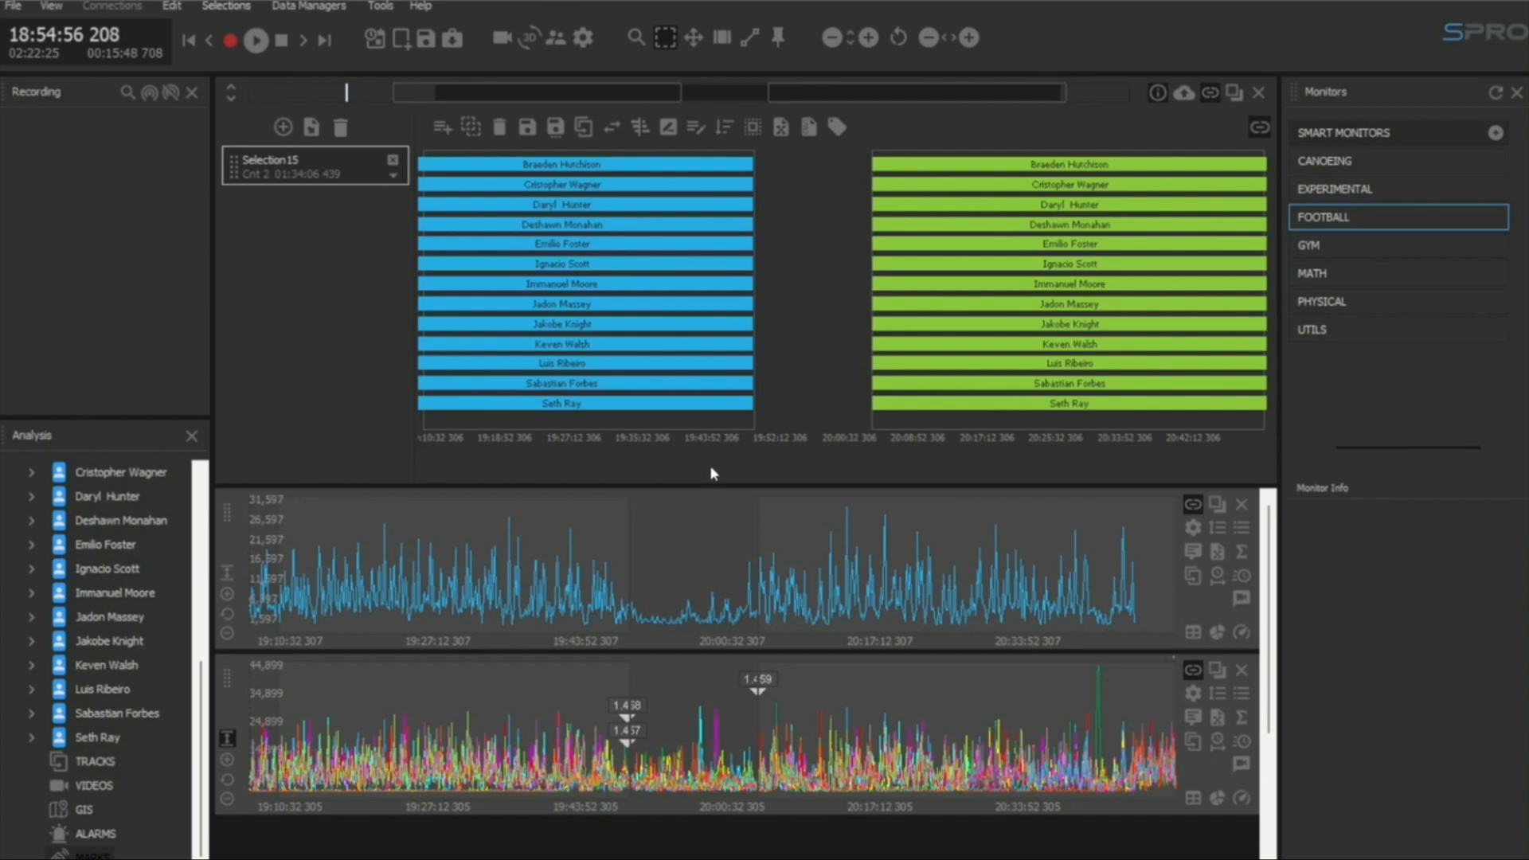
{"action": "mouse_move", "coordinate": [909, 482]}
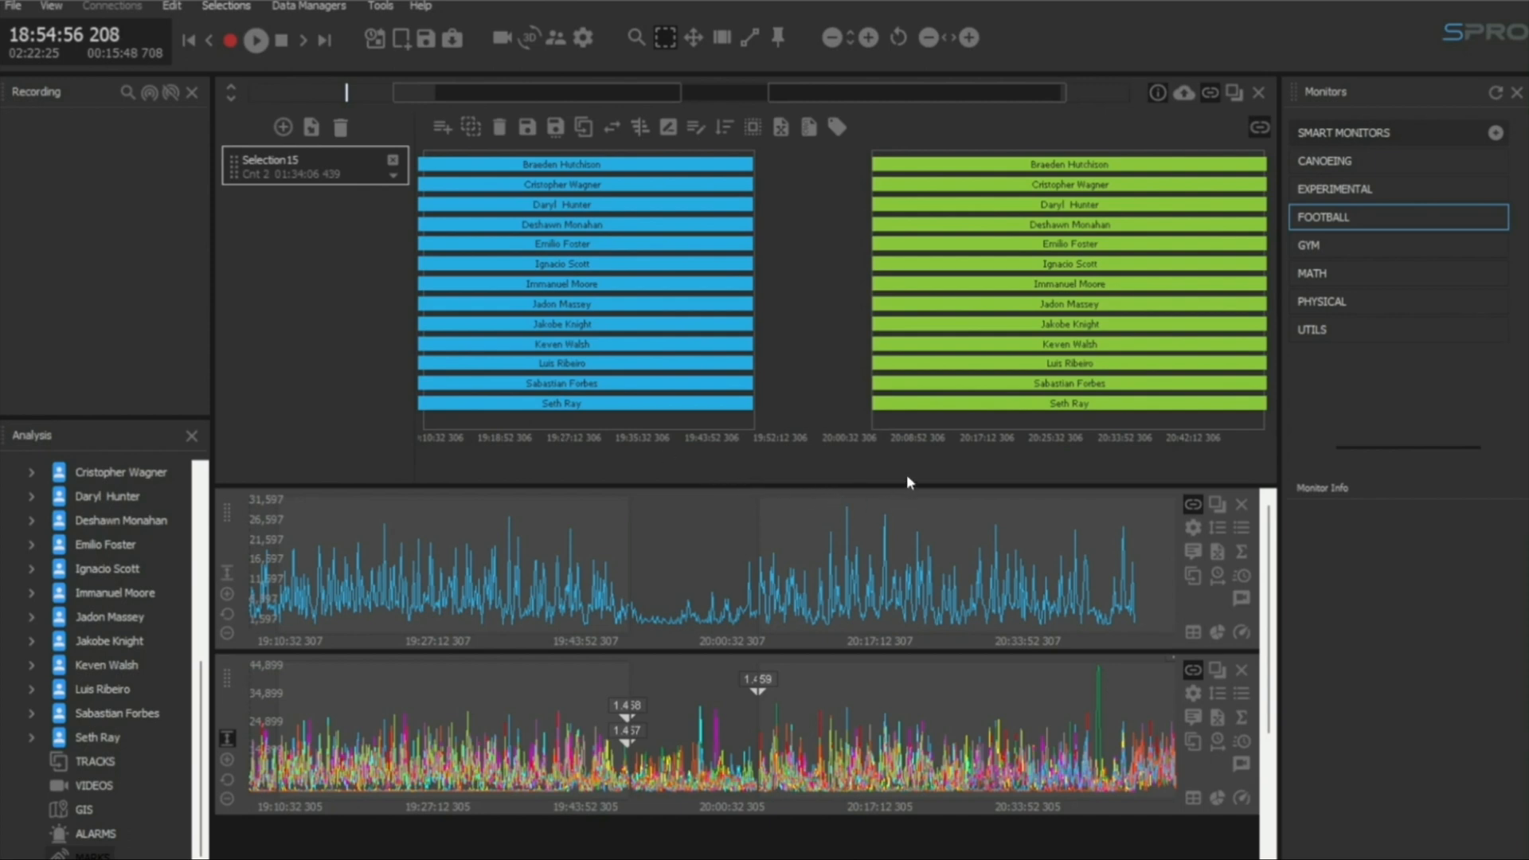
{"action": "mouse_move", "coordinate": [965, 166]}
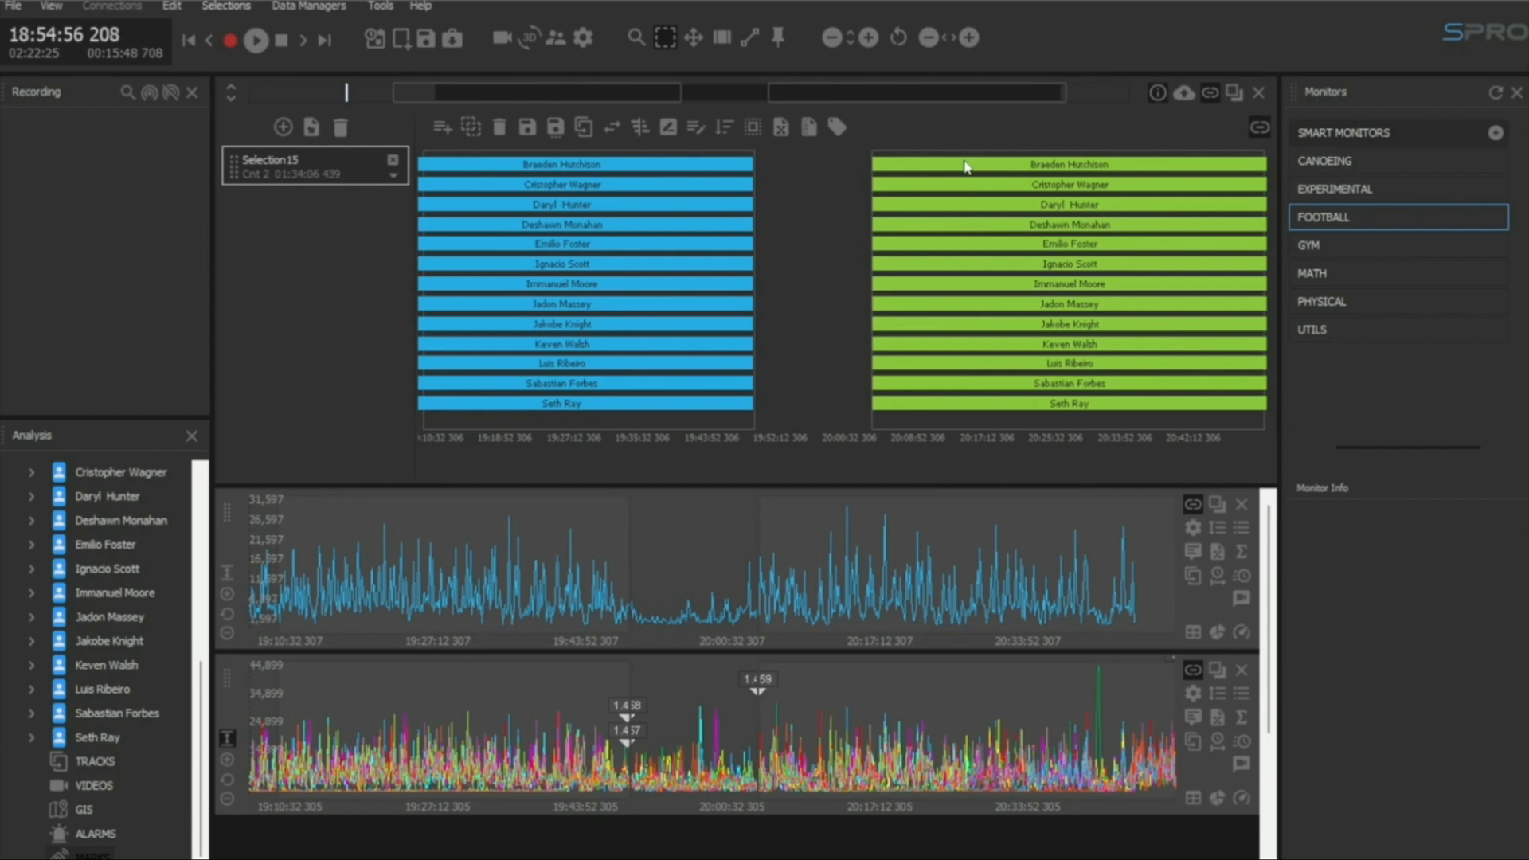
{"action": "left_click", "coordinate": [1069, 164]}
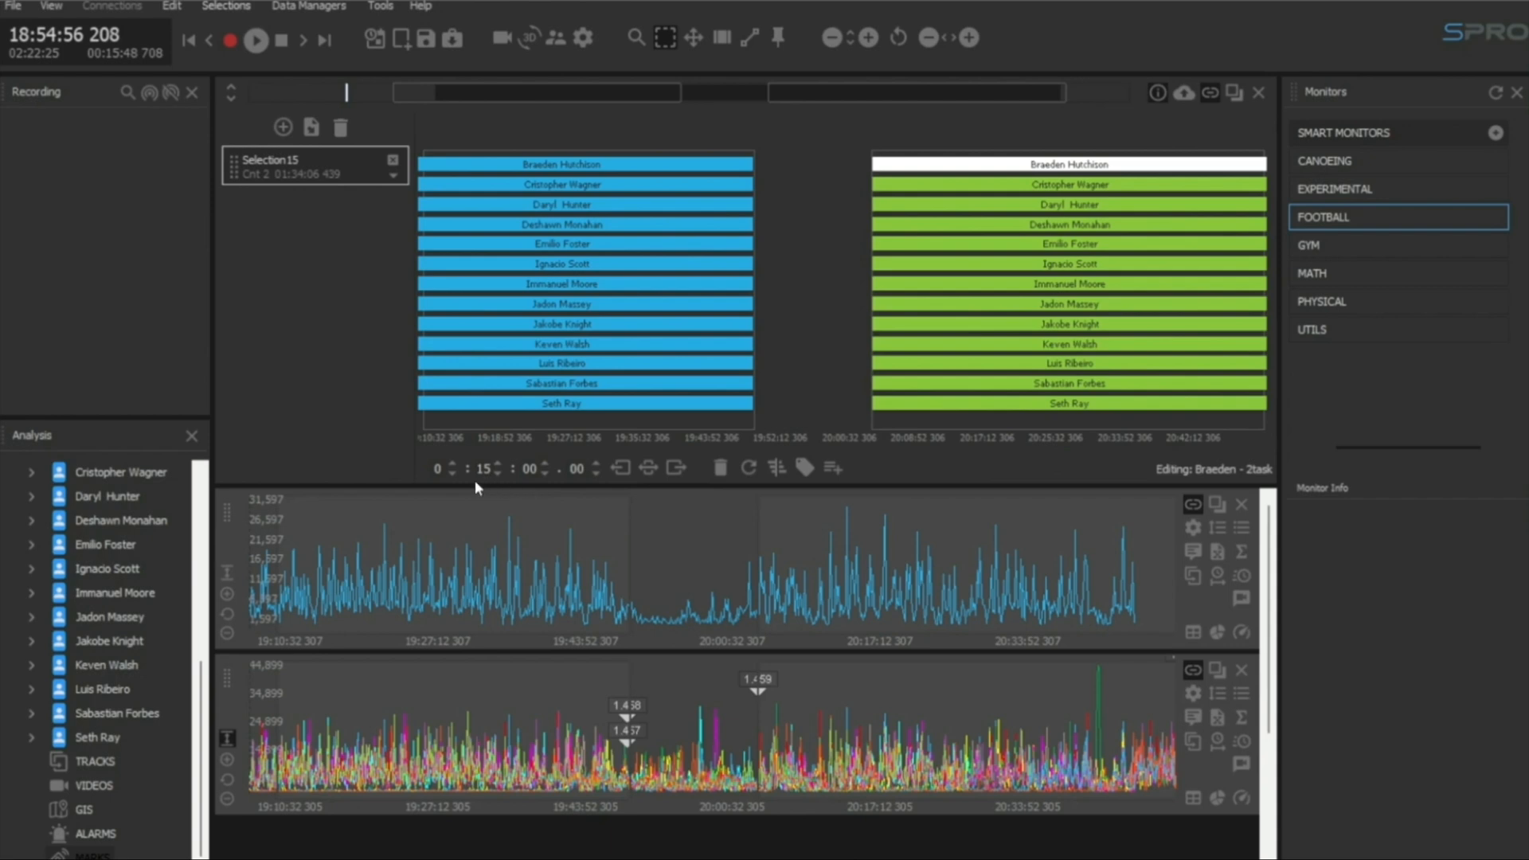
{"action": "mouse_move", "coordinate": [683, 479]}
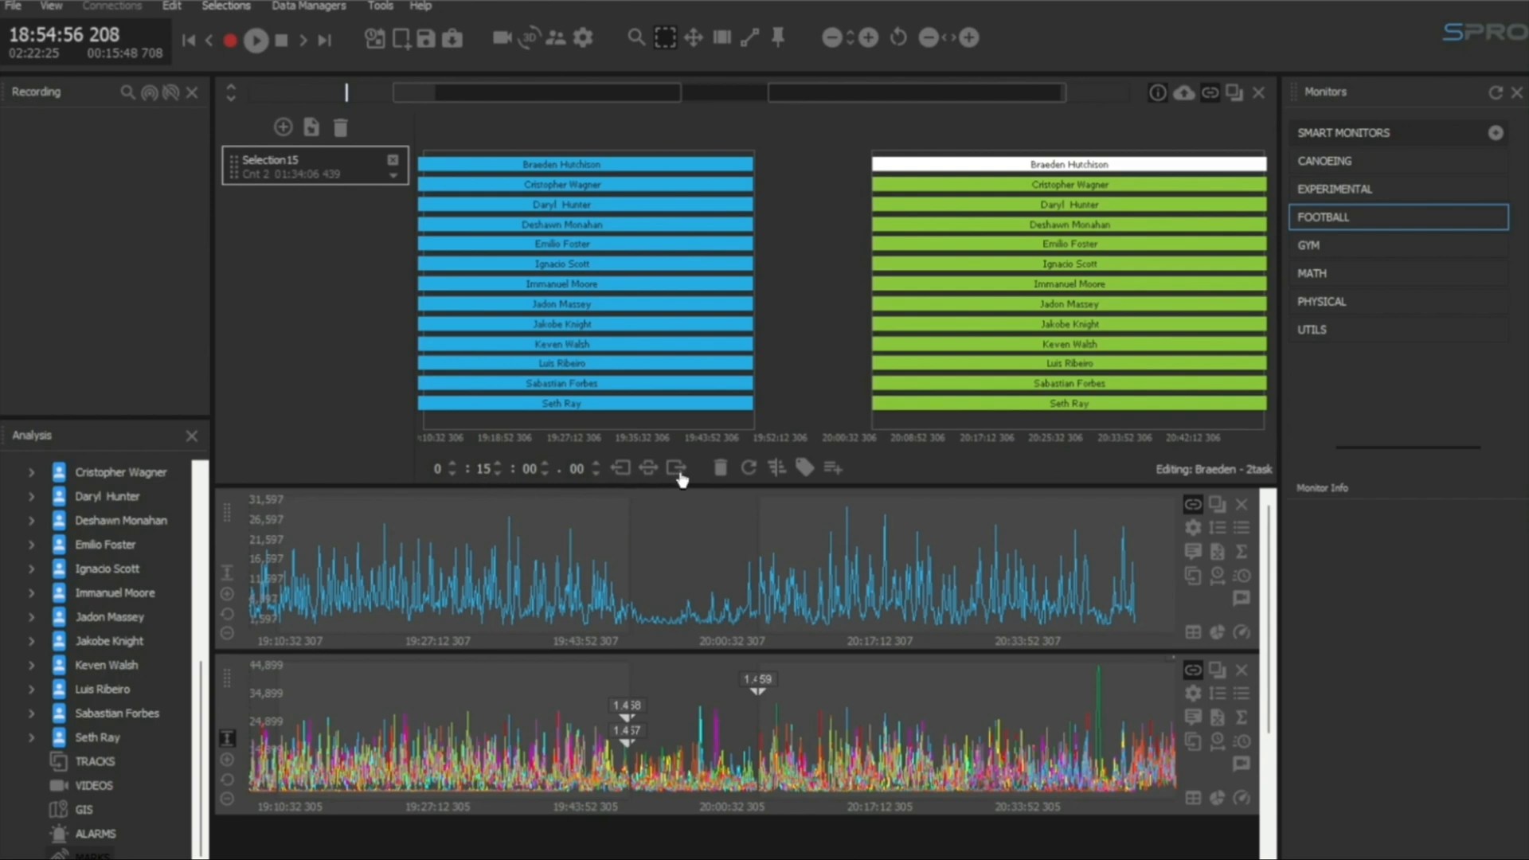
{"action": "mouse_move", "coordinate": [677, 470]}
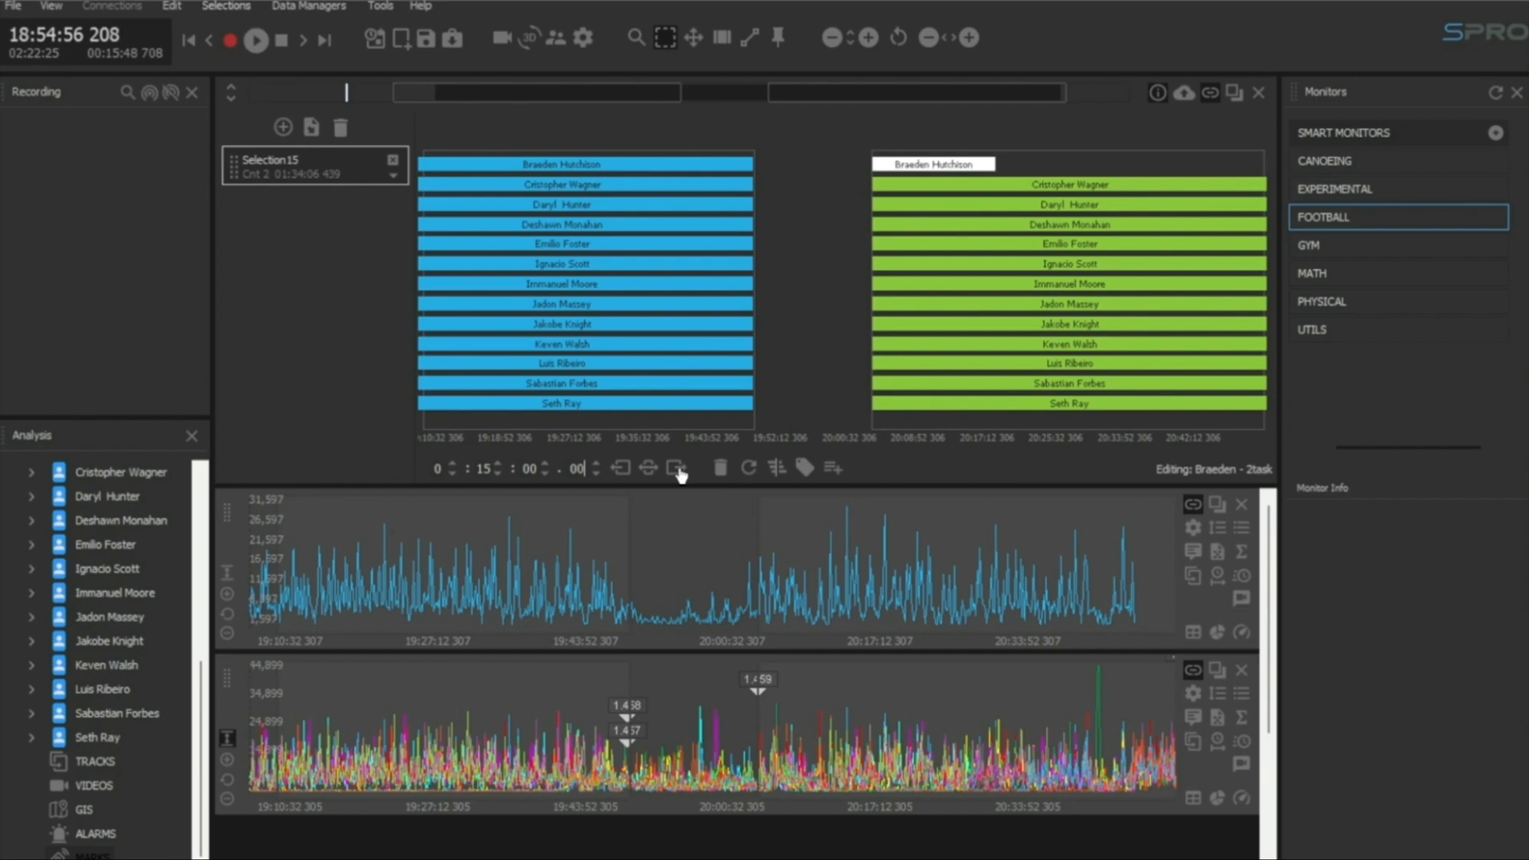
{"action": "mouse_move", "coordinate": [833, 268]}
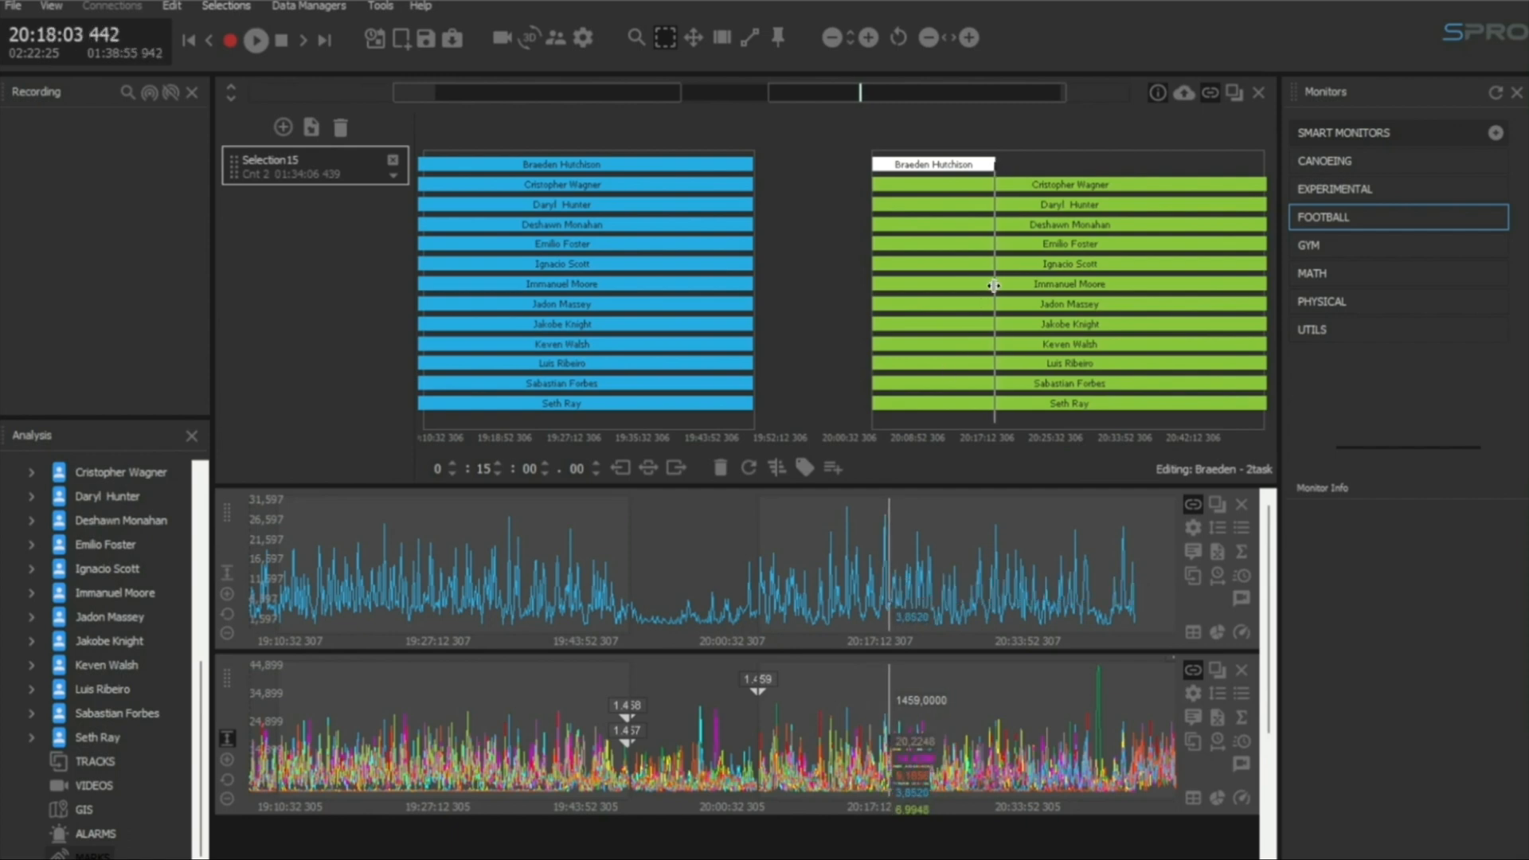
{"action": "mouse_move", "coordinate": [992, 204]}
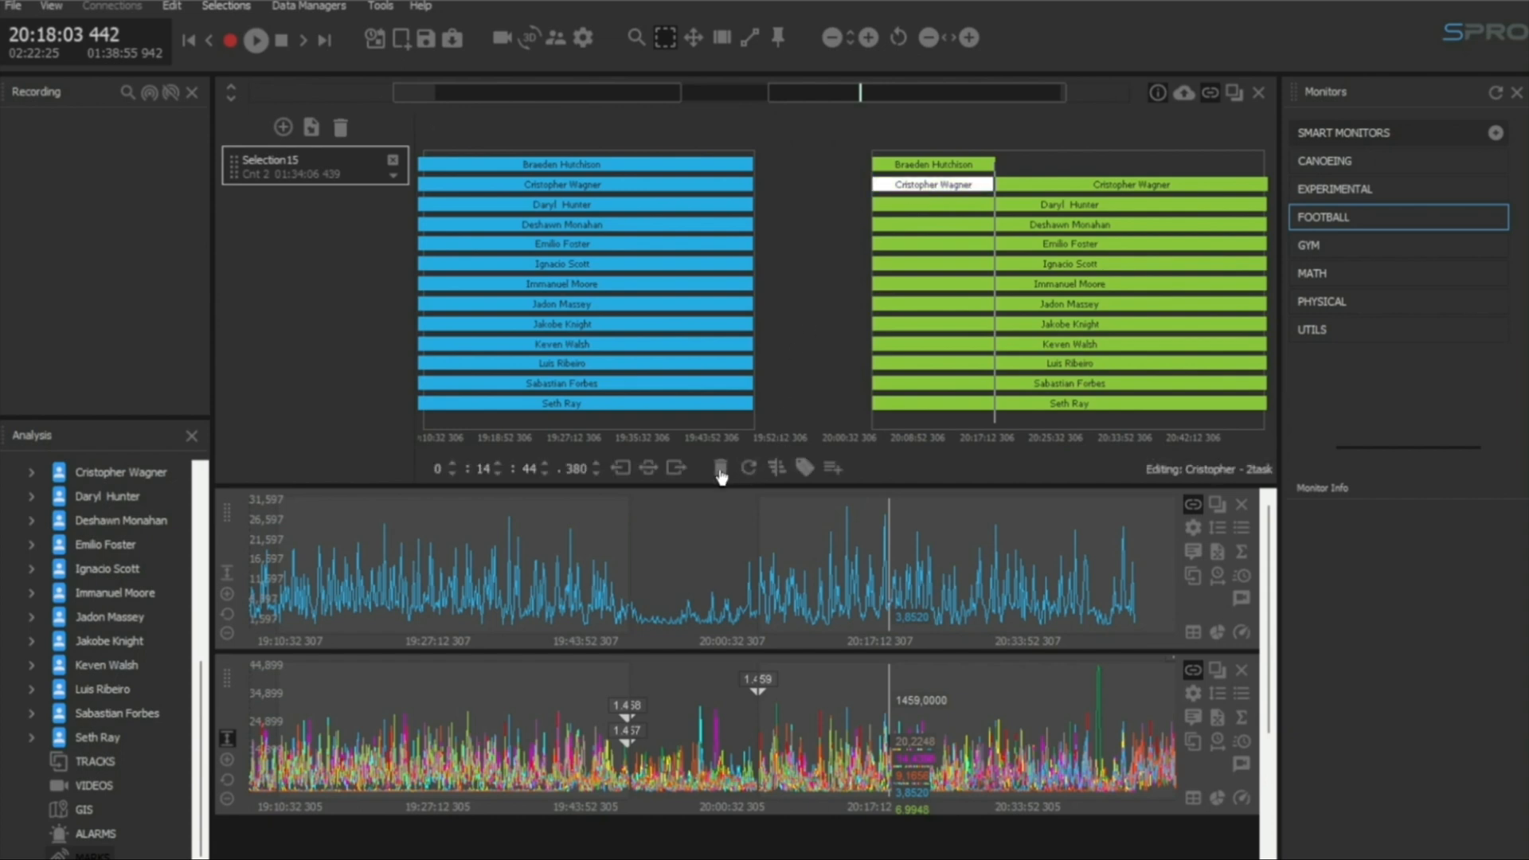
{"action": "left_click", "coordinate": [720, 469]}
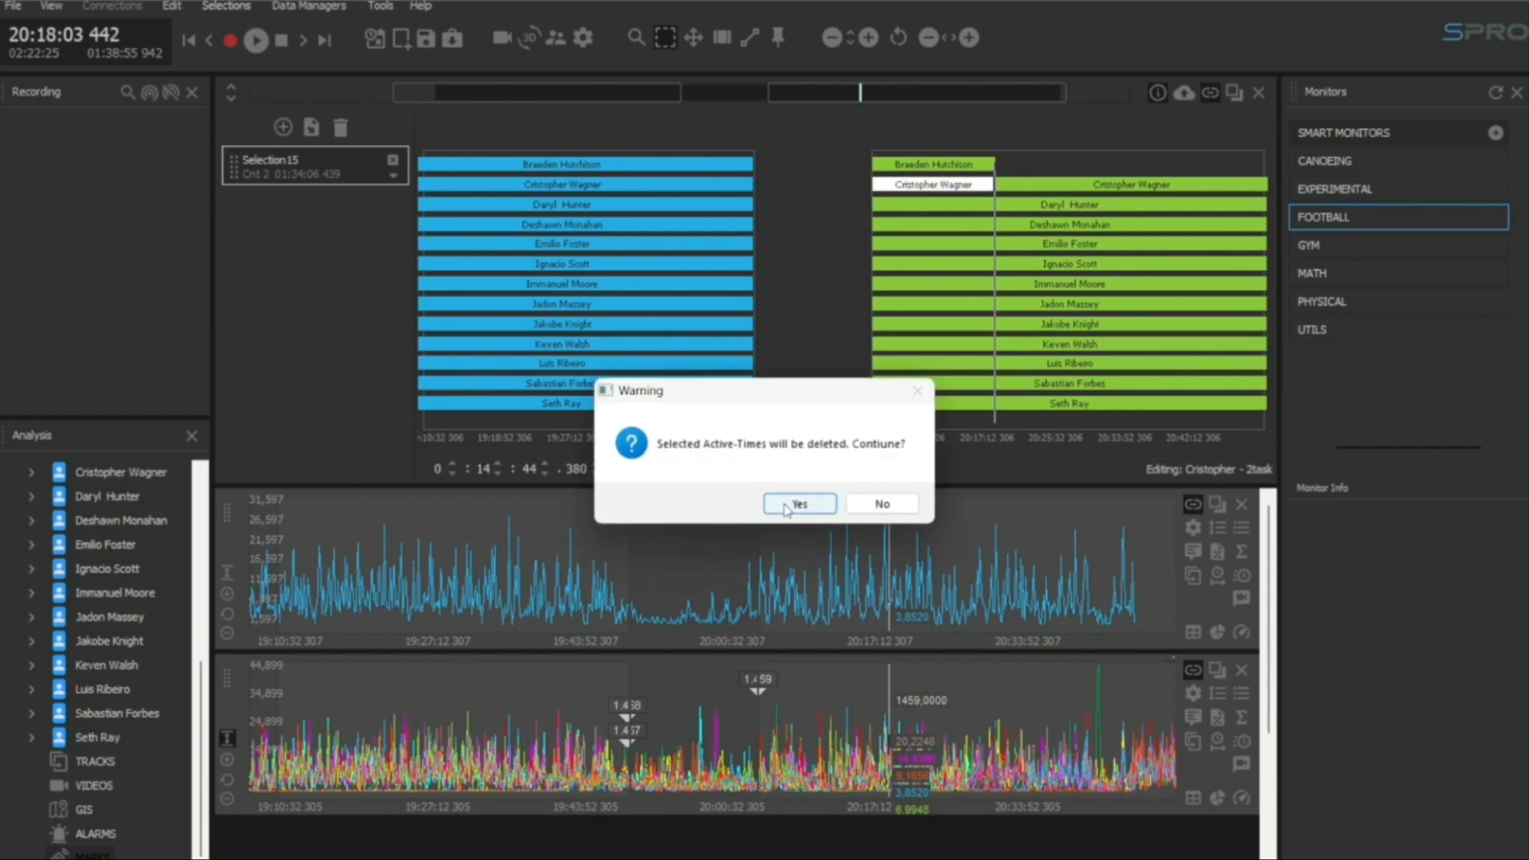